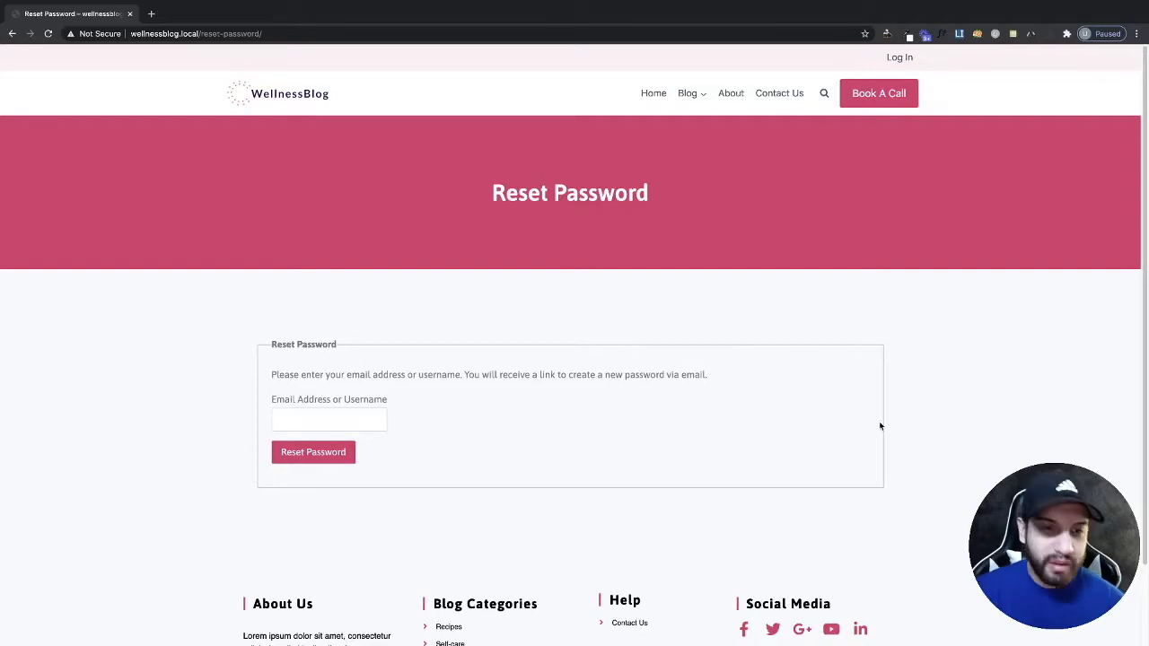
{"action": "mouse_move", "coordinate": [635, 392]}
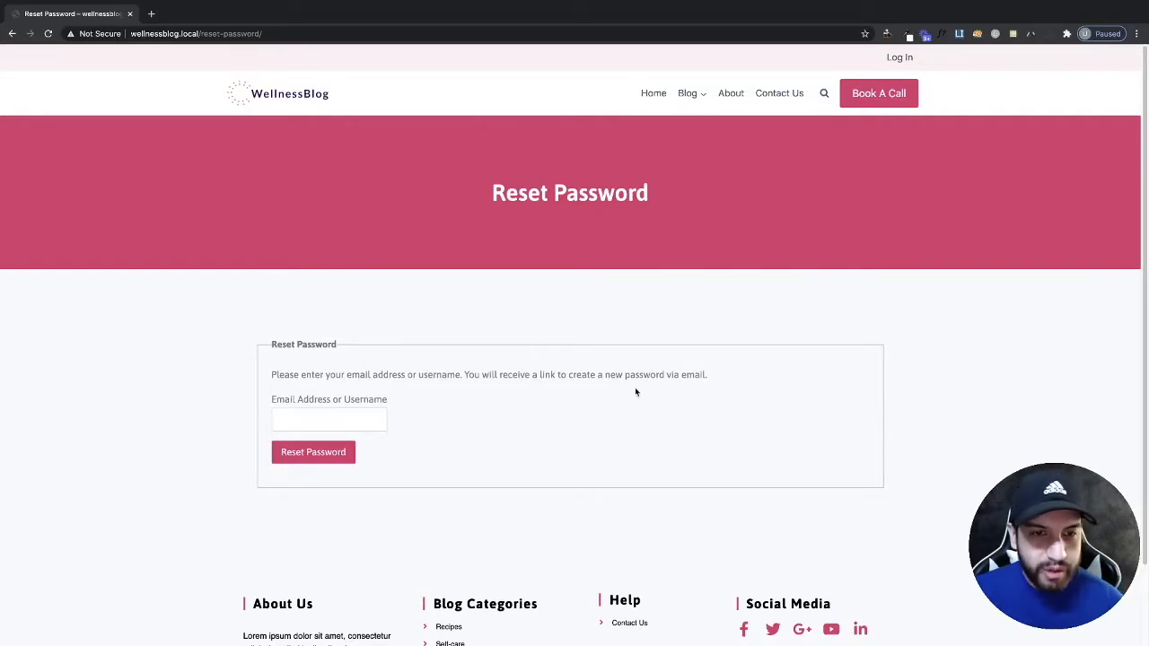
Visit the site's custom login page, then go to the wp-admin Dashboard
{"action": "scroll", "scroll_direction": "down", "scroll_amount": 3}
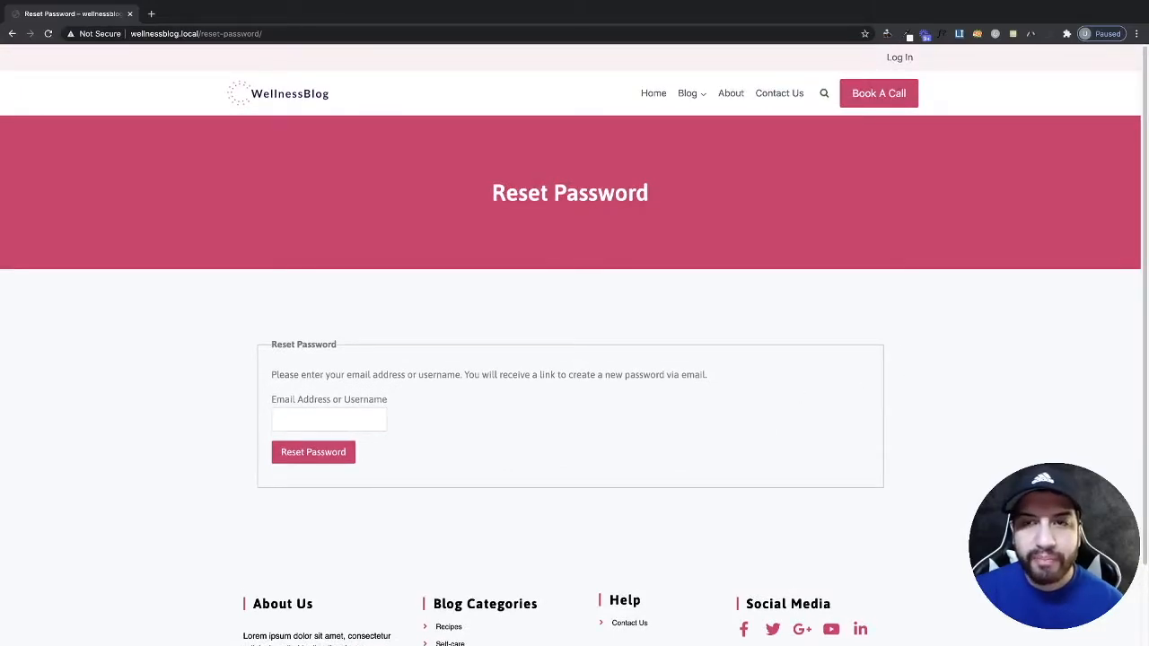
{"action": "mouse_move", "coordinate": [943, 164]}
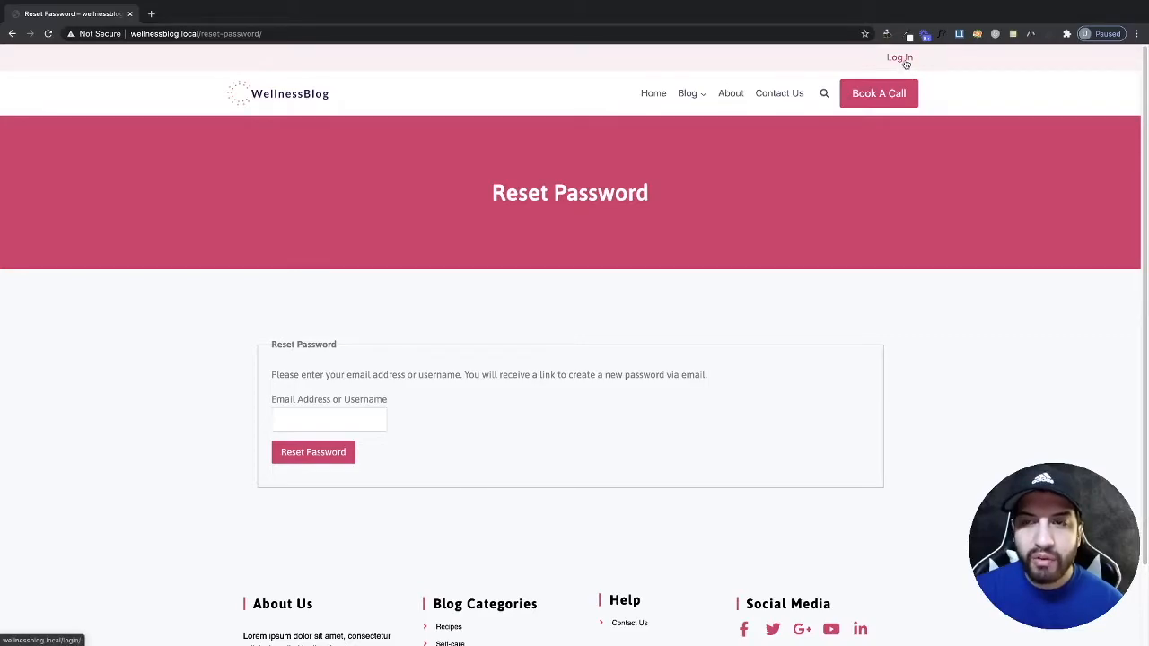
{"action": "left_click", "coordinate": [899, 58]}
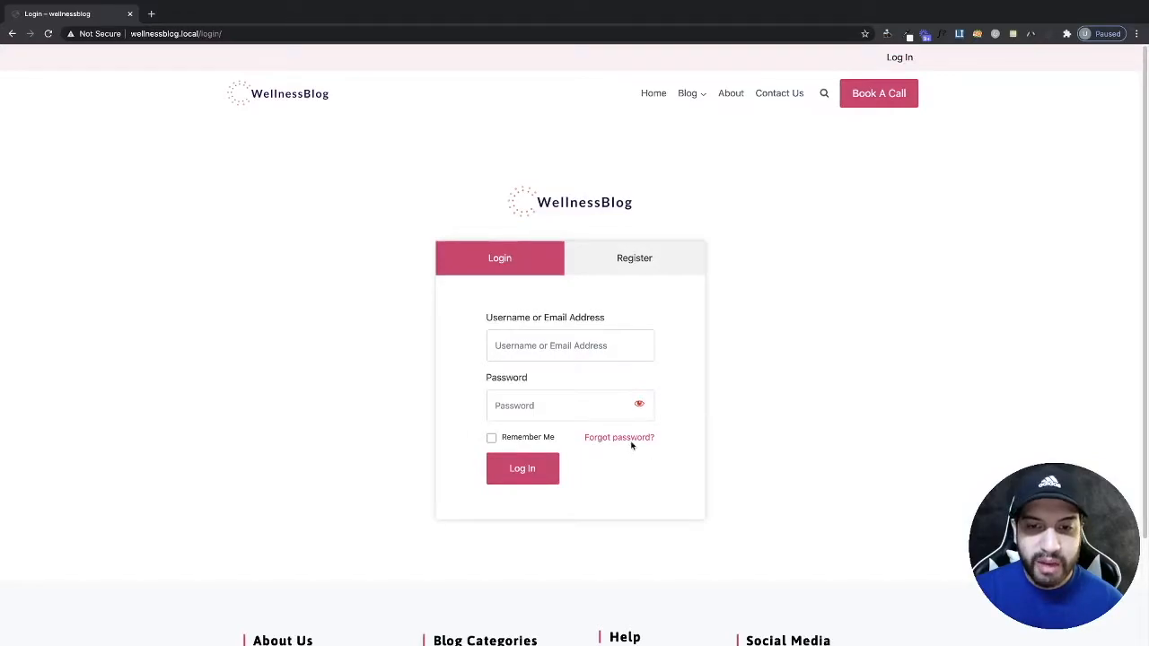
{"action": "left_click", "coordinate": [618, 437]}
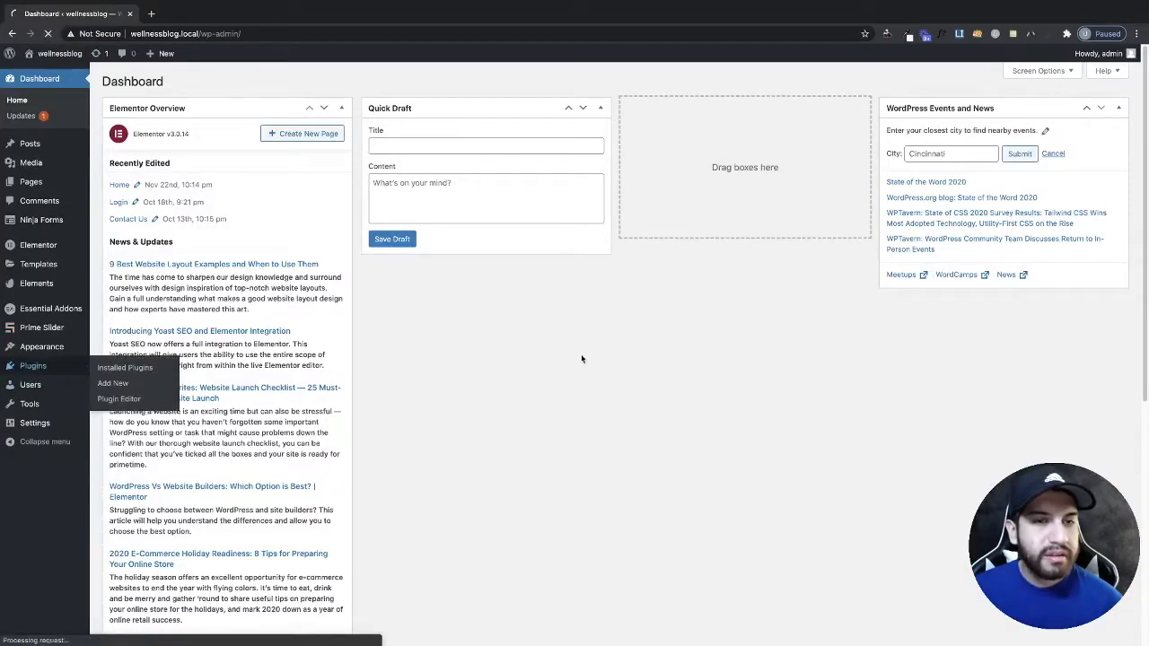
Search new plugins for 'reset password' and activate Frontend Reset Password
{"action": "left_click", "coordinate": [125, 367]}
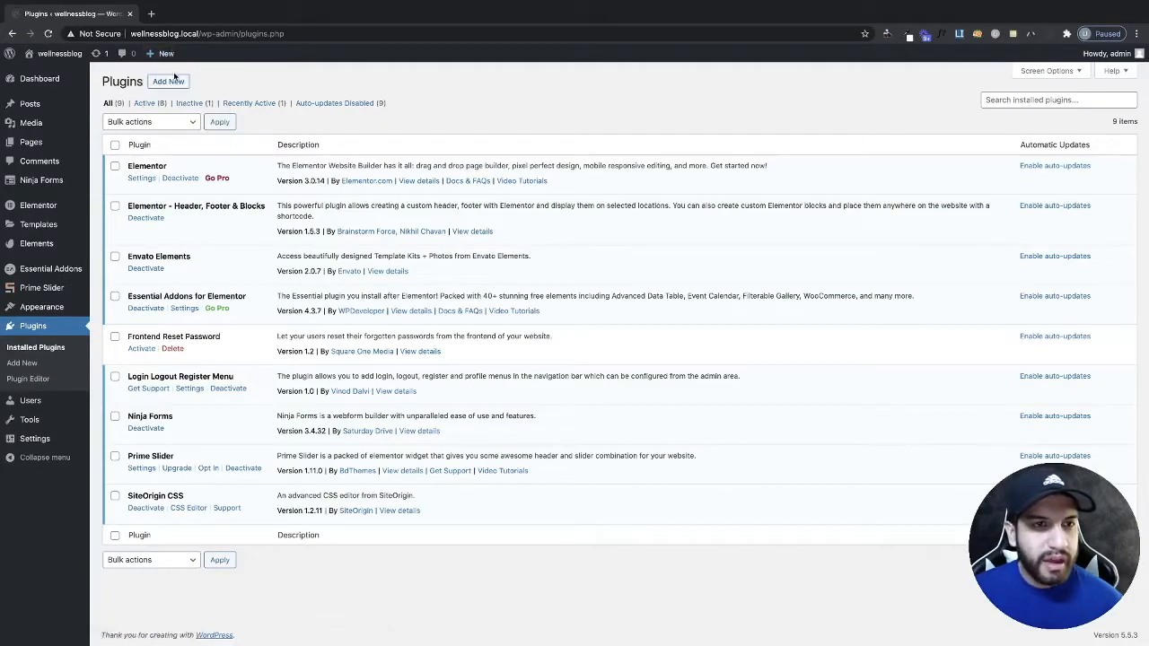
{"action": "left_click", "coordinate": [168, 81]}
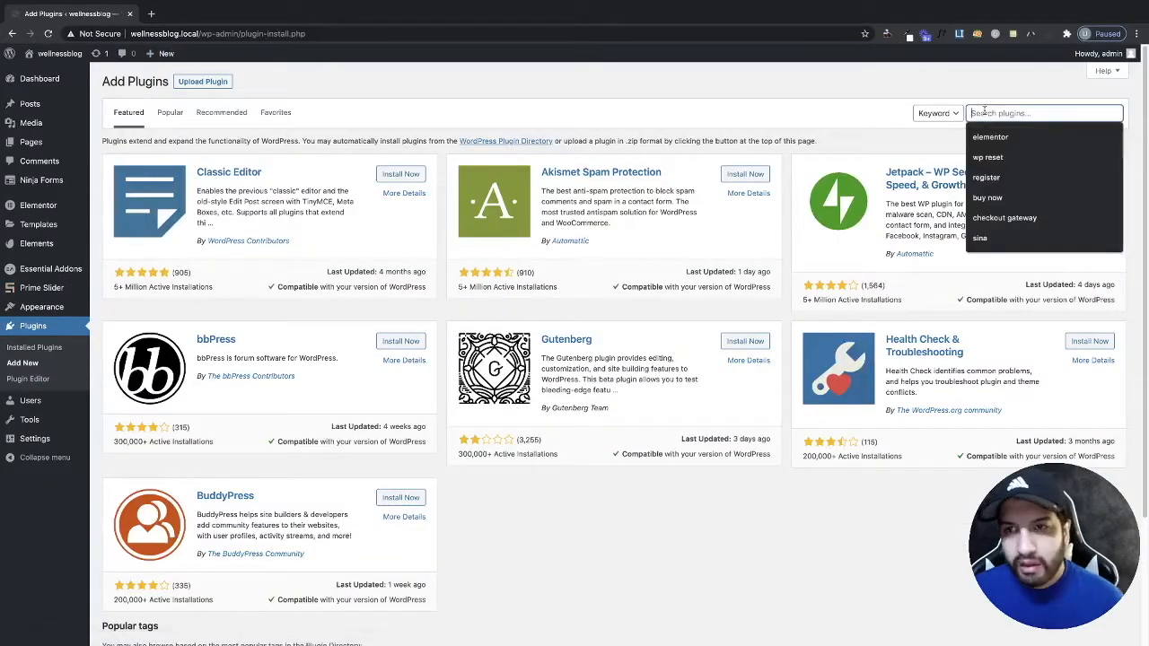
{"action": "type", "text": "reset password"}
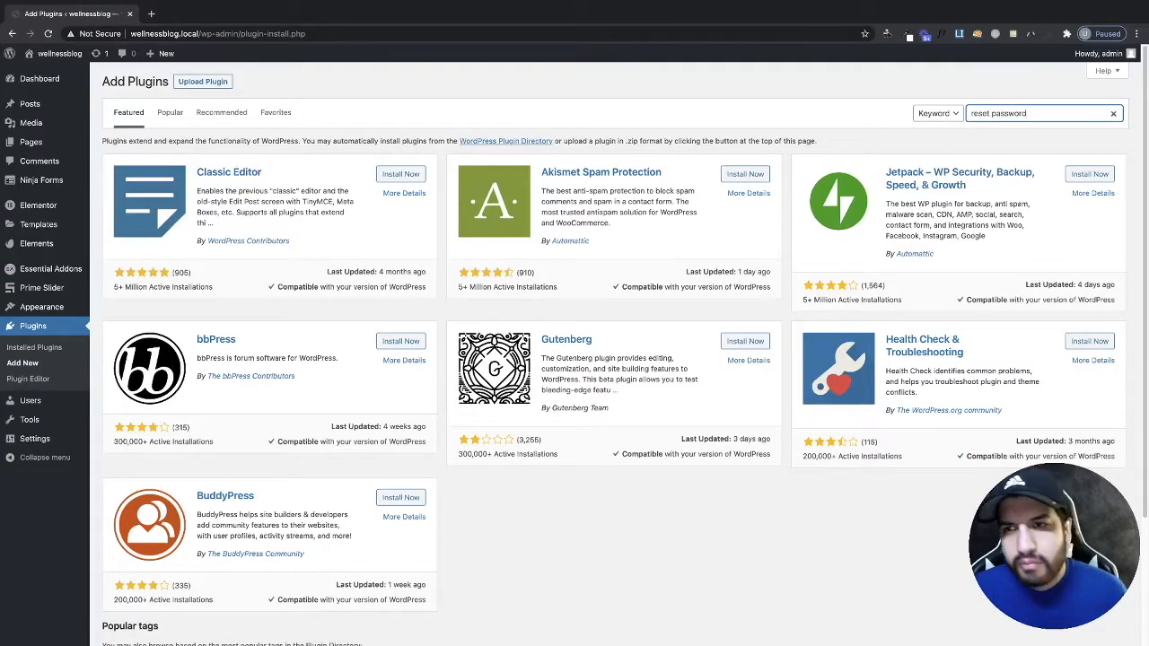
{"action": "key", "text": "Enter"}
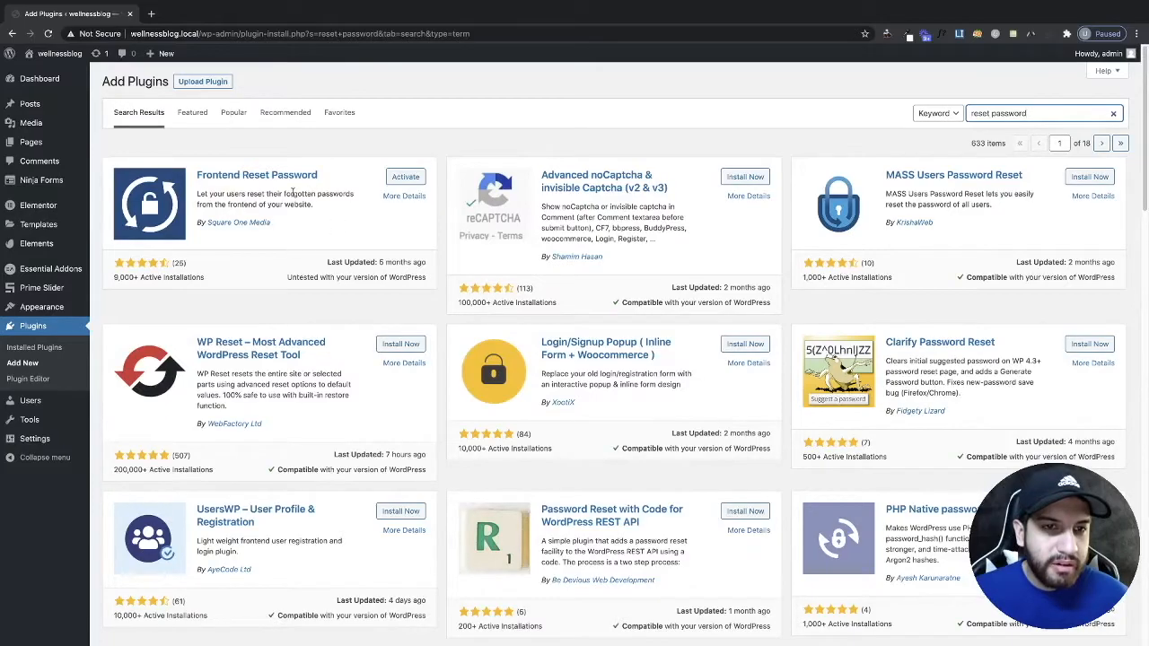
{"action": "left_click", "coordinate": [405, 176]}
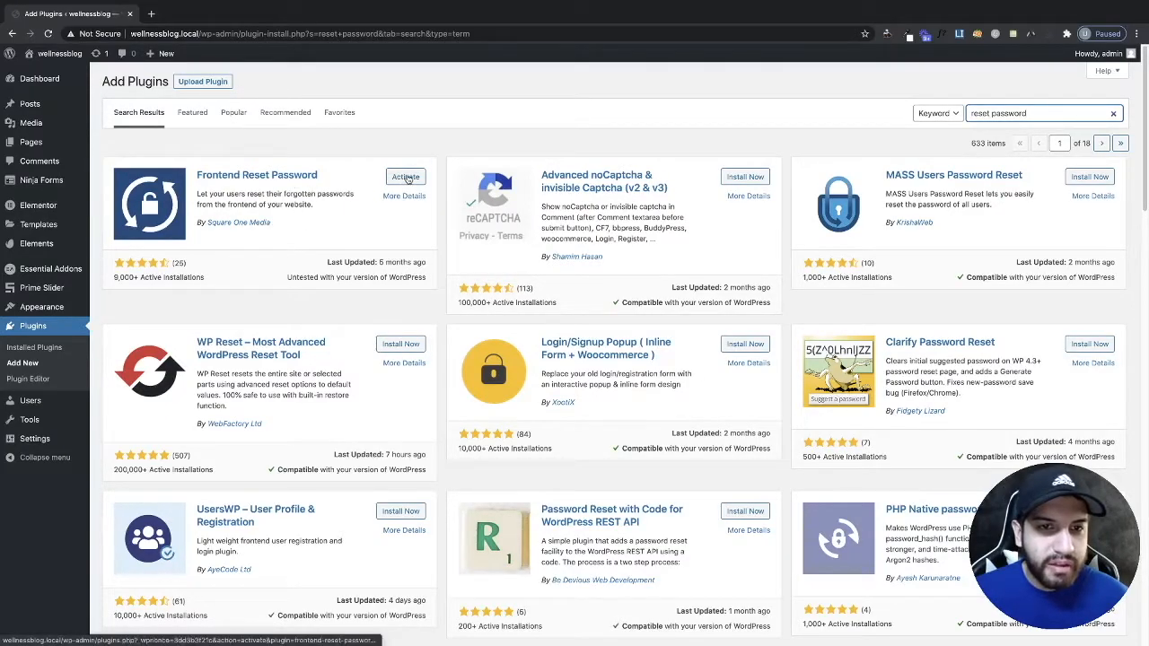
{"action": "left_click", "coordinate": [406, 177]}
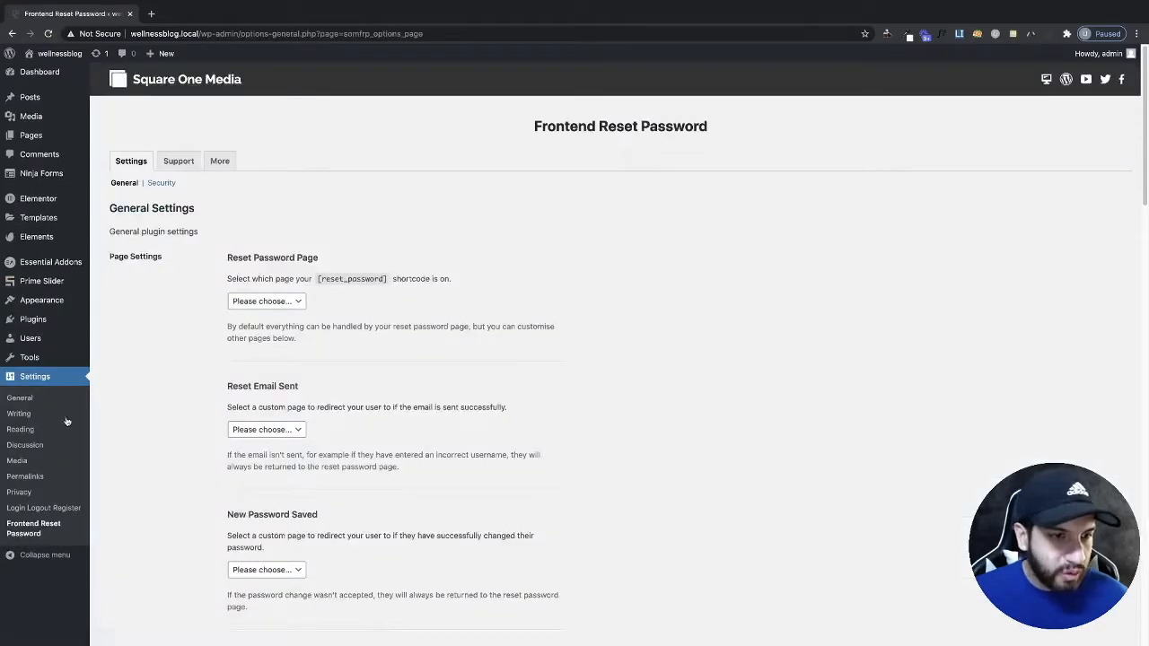
{"action": "mouse_move", "coordinate": [33, 528]}
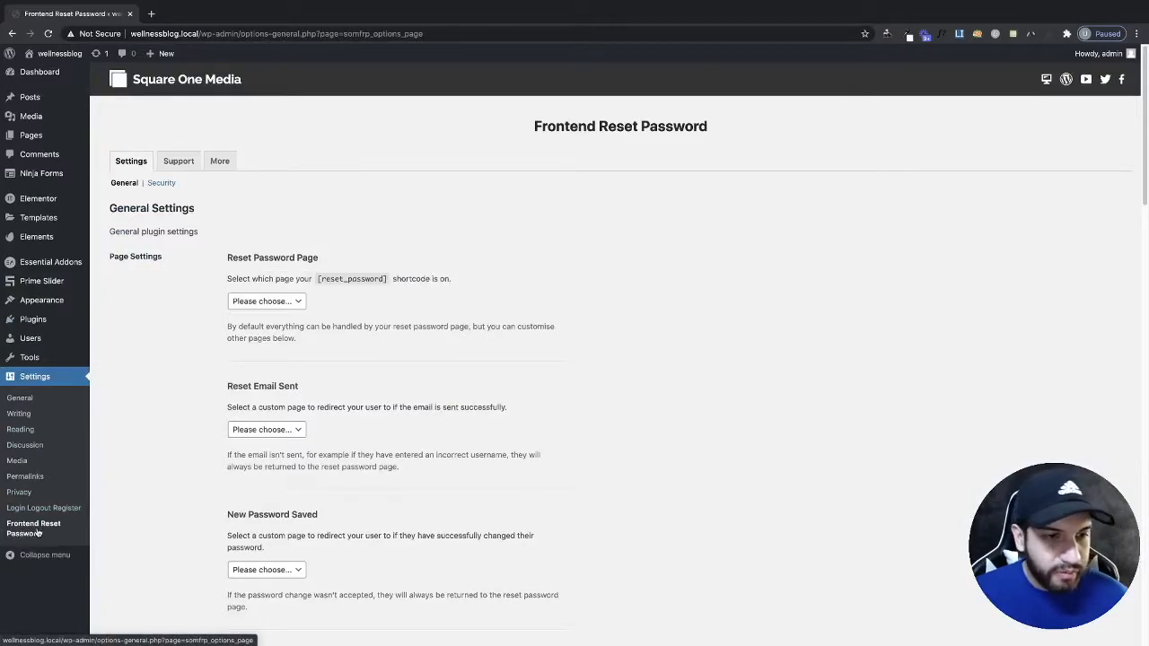
{"action": "mouse_move", "coordinate": [184, 525]}
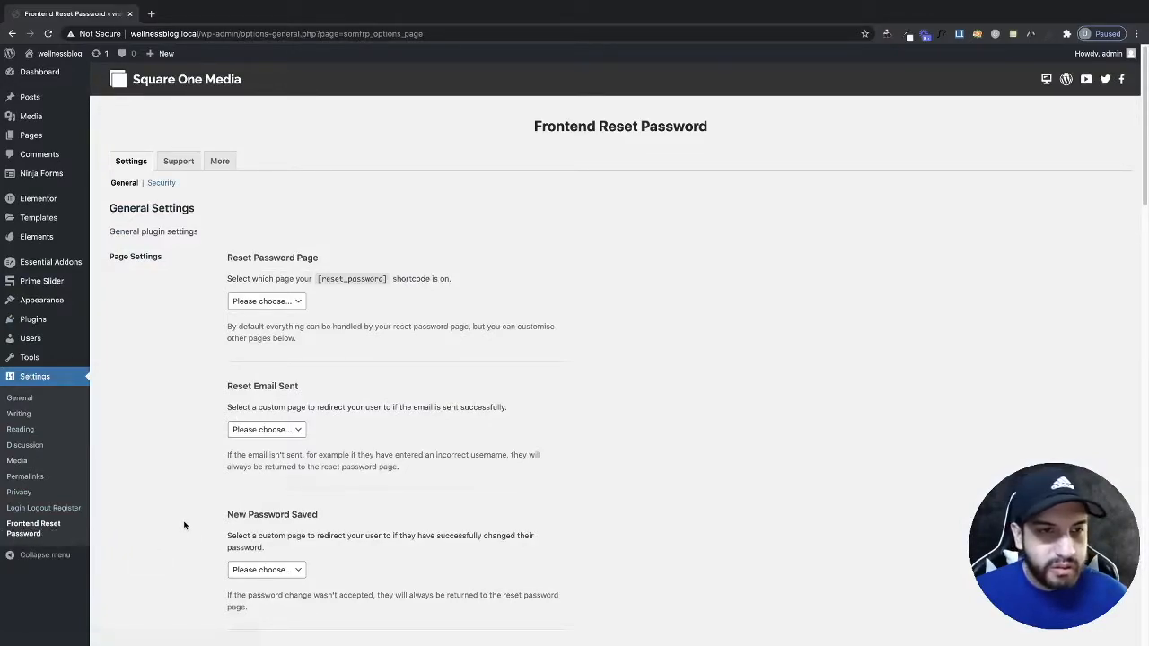
{"action": "left_click", "coordinate": [266, 300]}
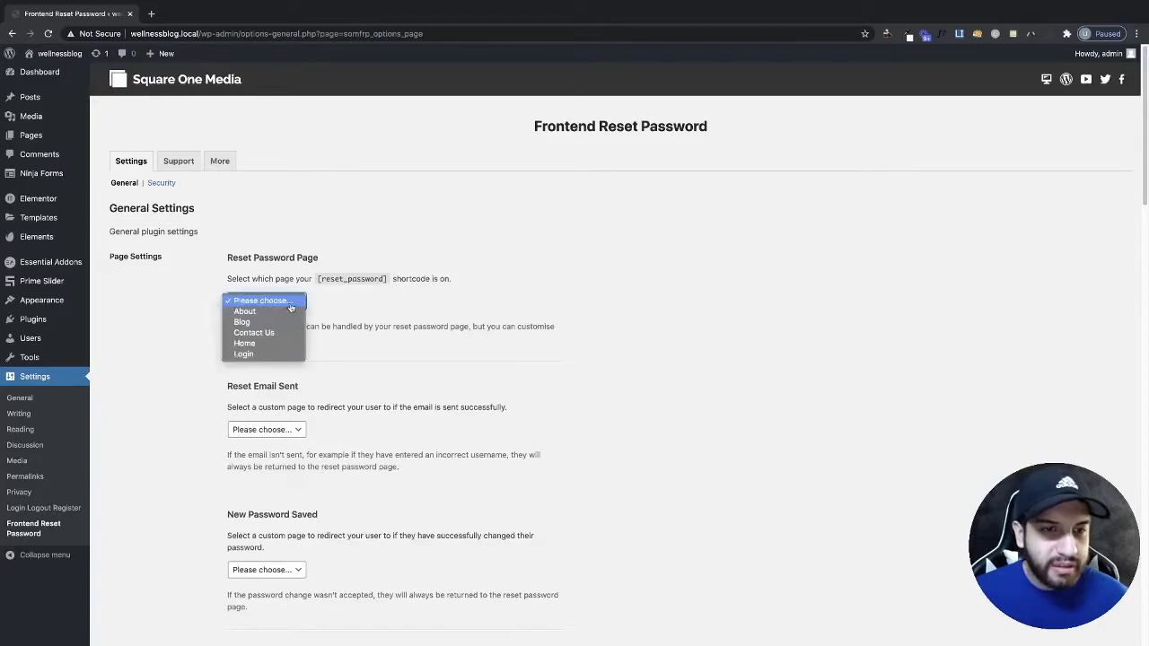
{"action": "mouse_move", "coordinate": [359, 308]}
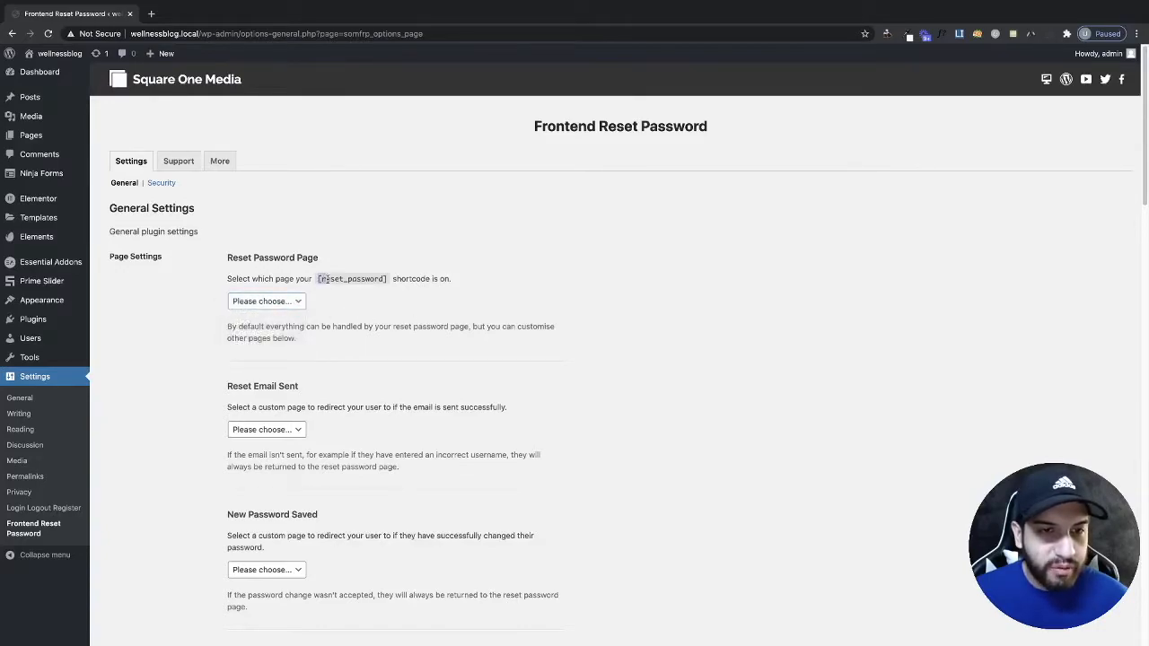
{"action": "double_click", "coordinate": [351, 278]}
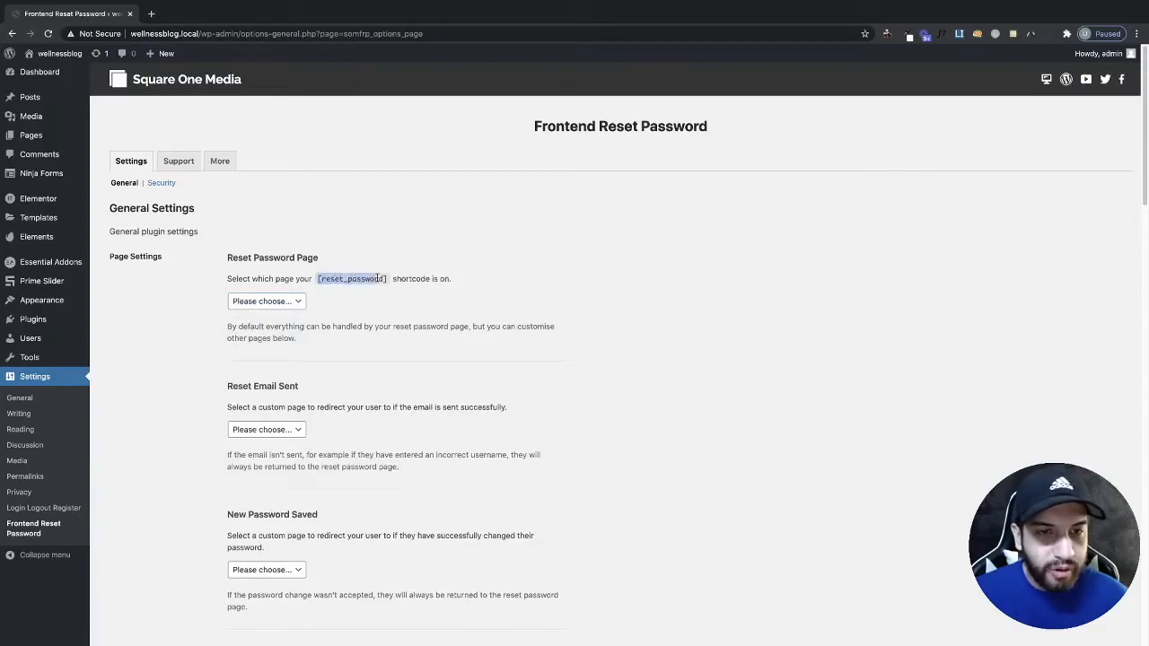
{"action": "mouse_move", "coordinate": [375, 285]}
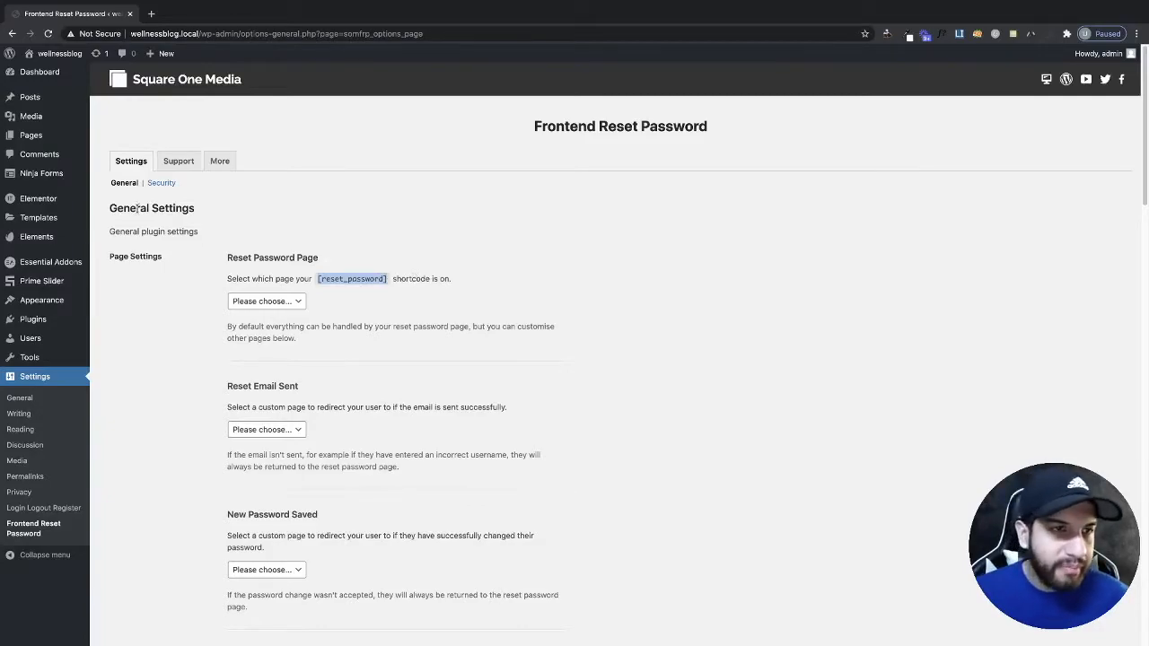
Create a new page titled 'Reset Password'
{"action": "left_click", "coordinate": [31, 134]}
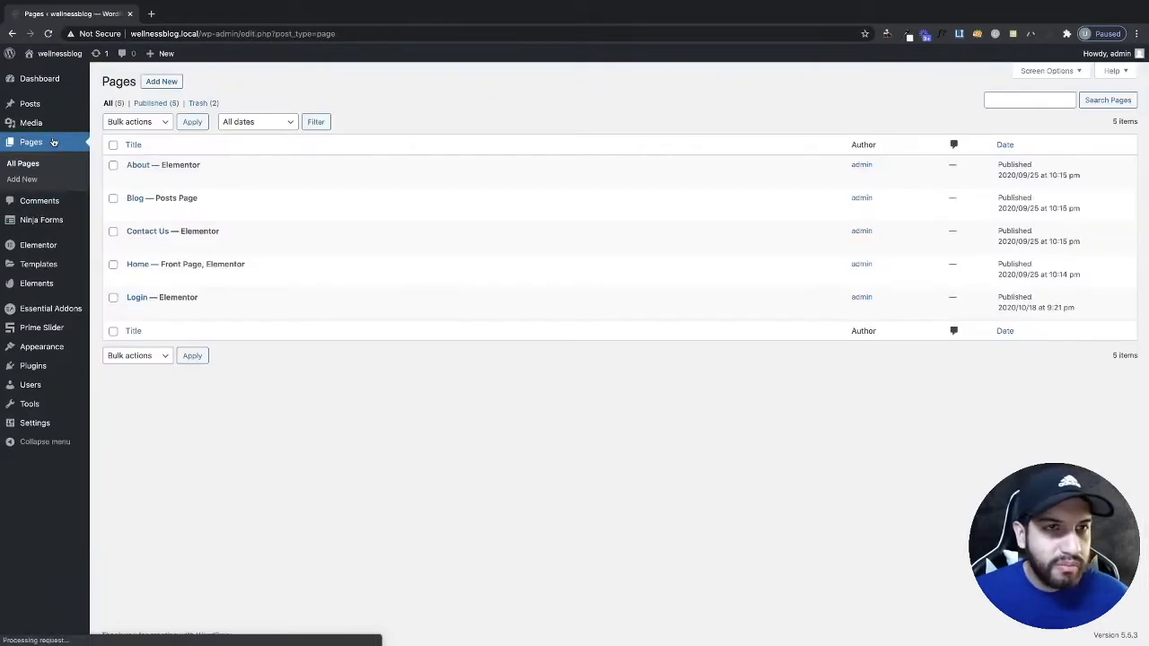
{"action": "left_click", "coordinate": [162, 82]}
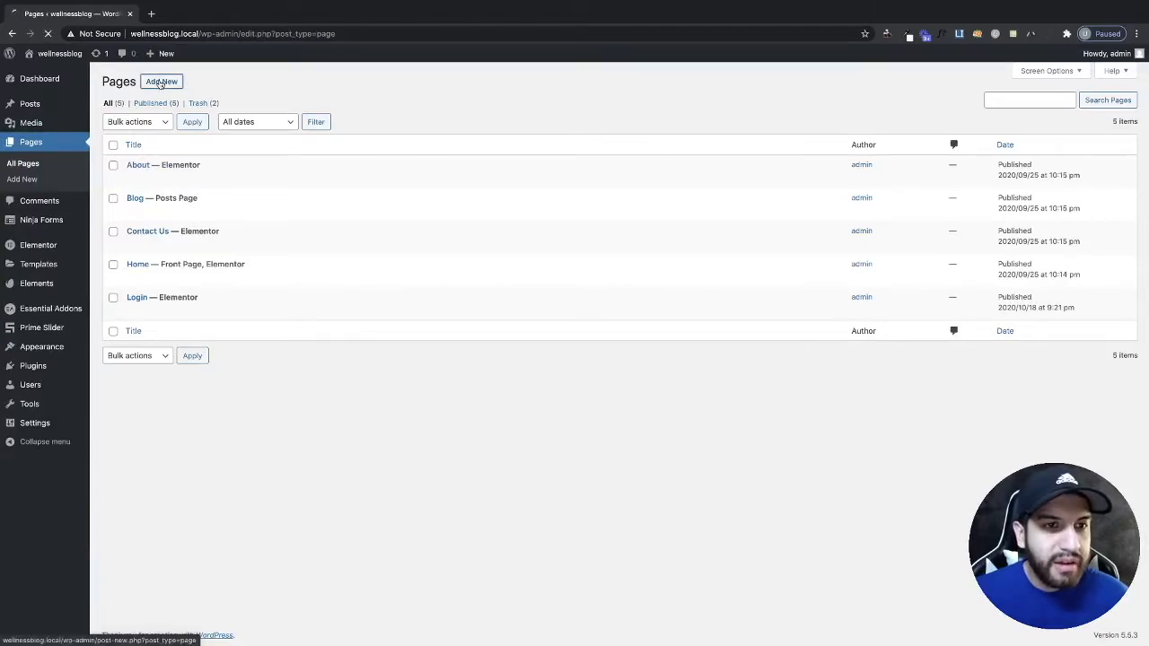
{"action": "left_click", "coordinate": [161, 82]}
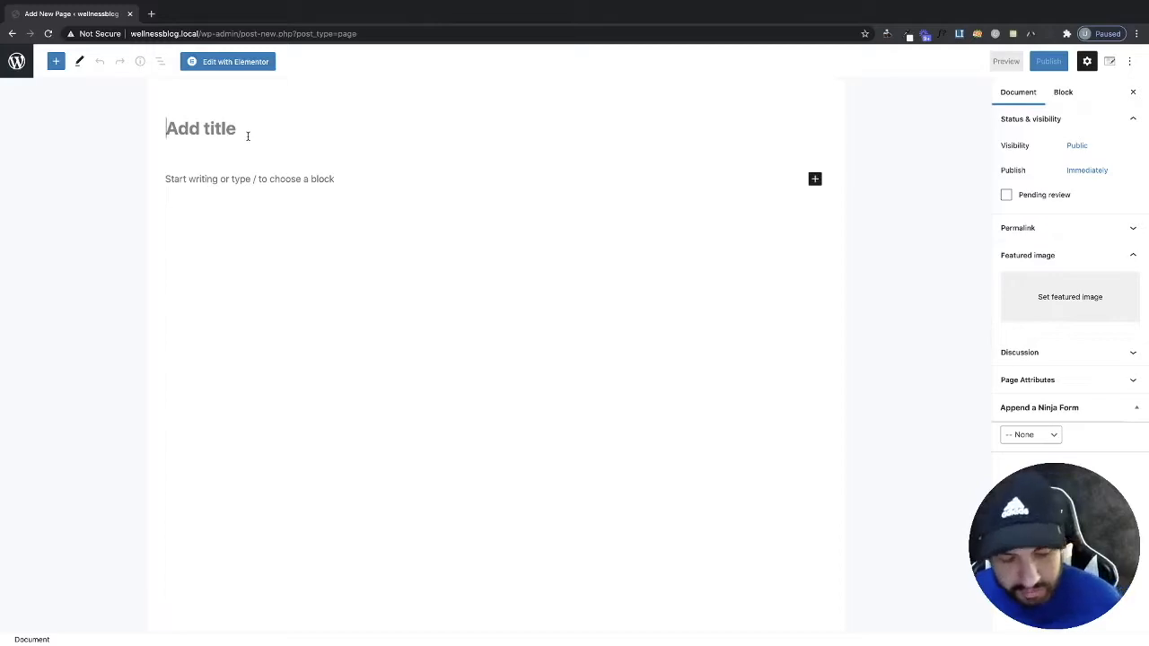
{"action": "type", "text": "Reset"}
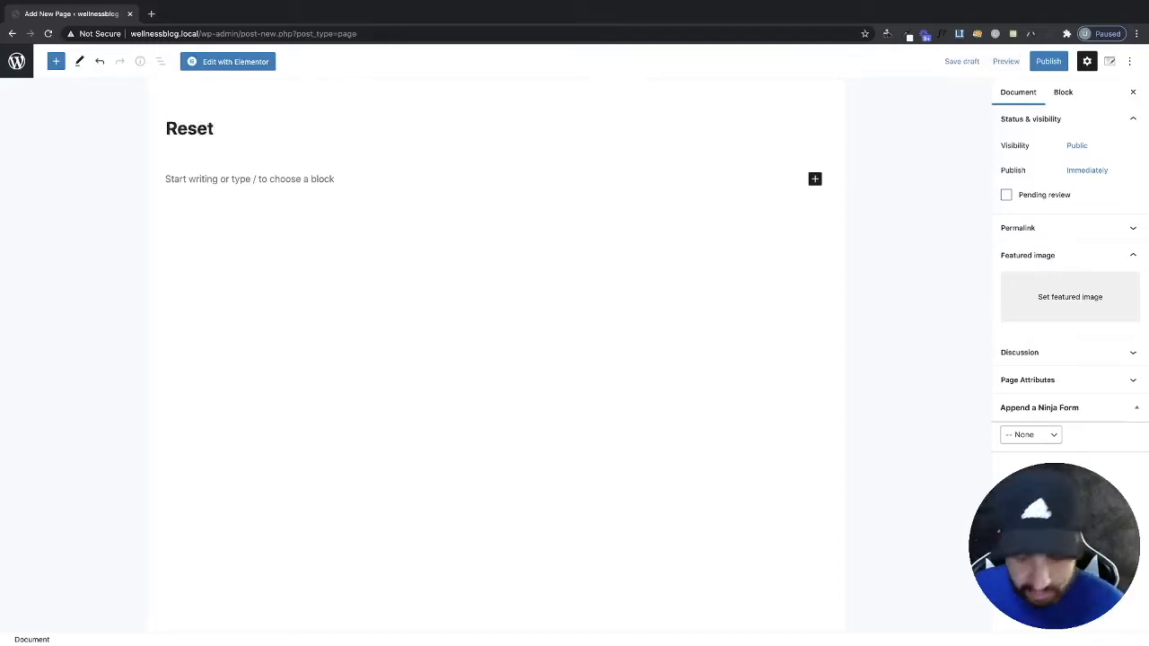
{"action": "type", "text": "Passwpr"}
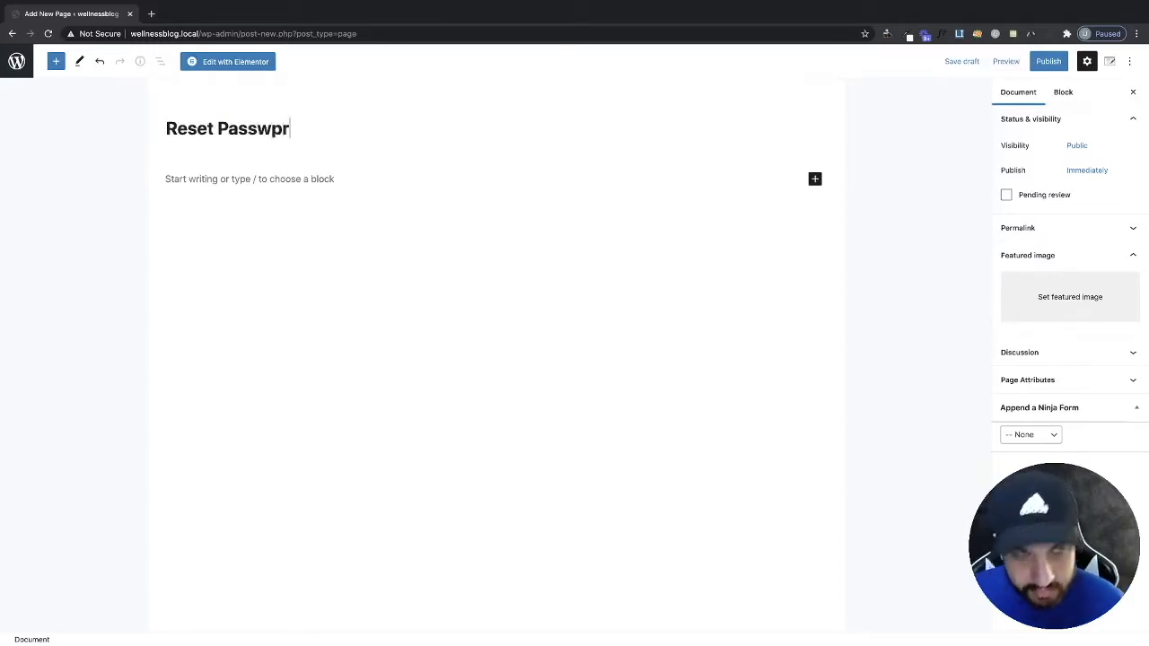
{"action": "type", "text": "d"}
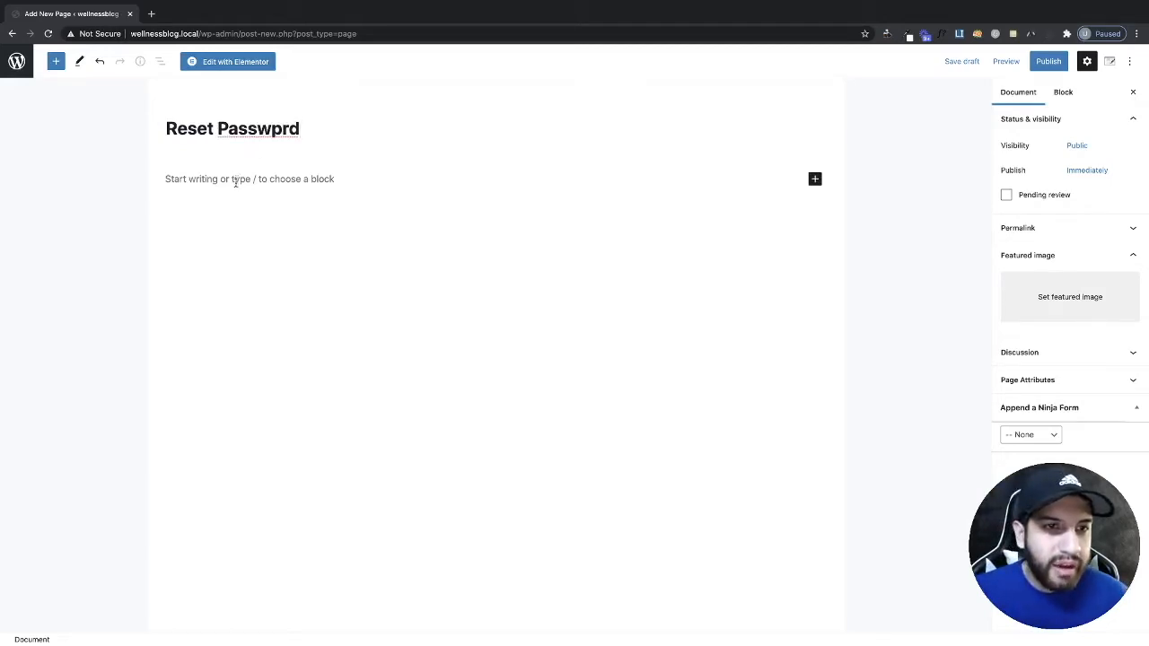
{"action": "type", "text": "Password"}
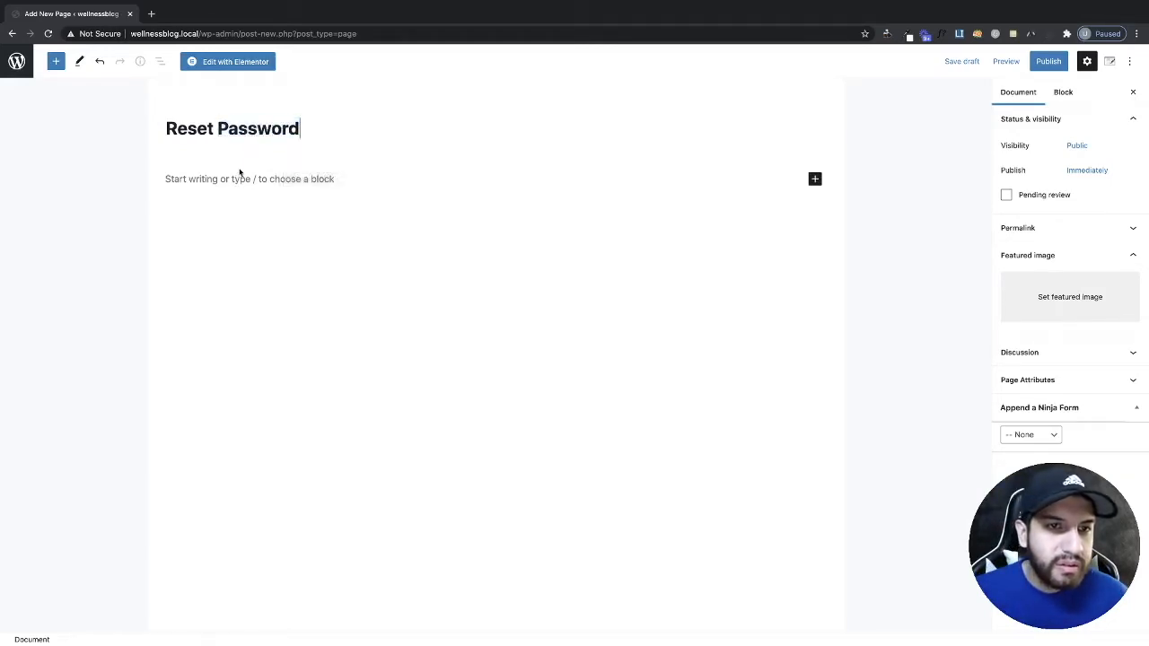
Add the [reset_password] shortcode as the page's paragraph content
{"action": "left_click", "coordinate": [233, 179]}
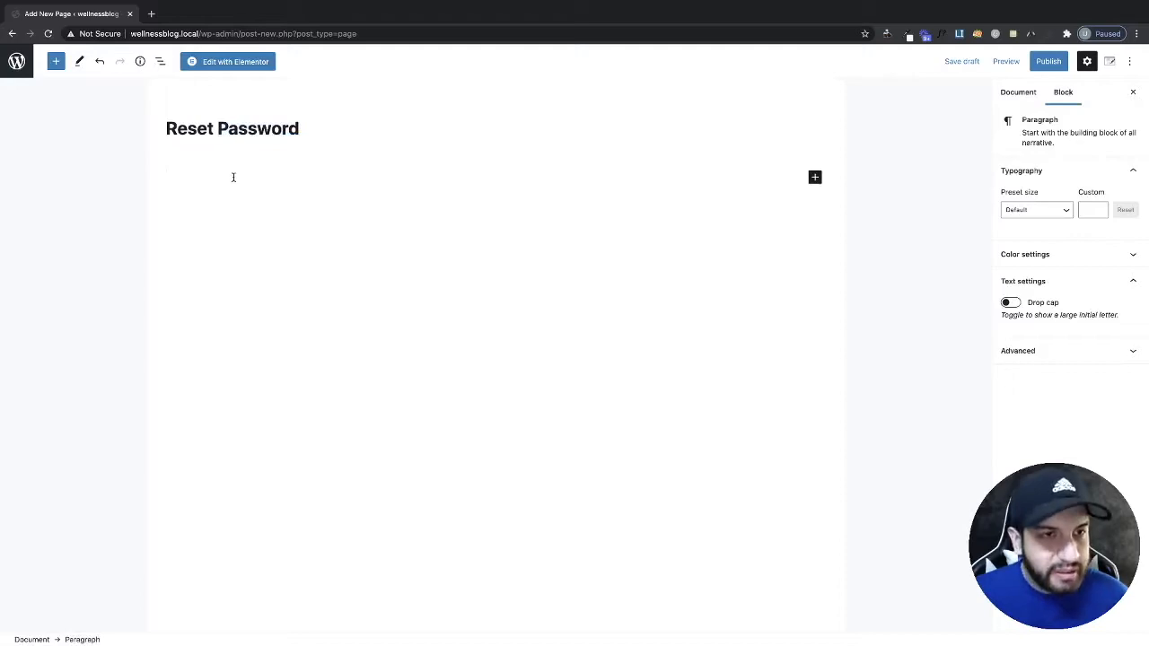
{"action": "type", "text": "[reset_password]"}
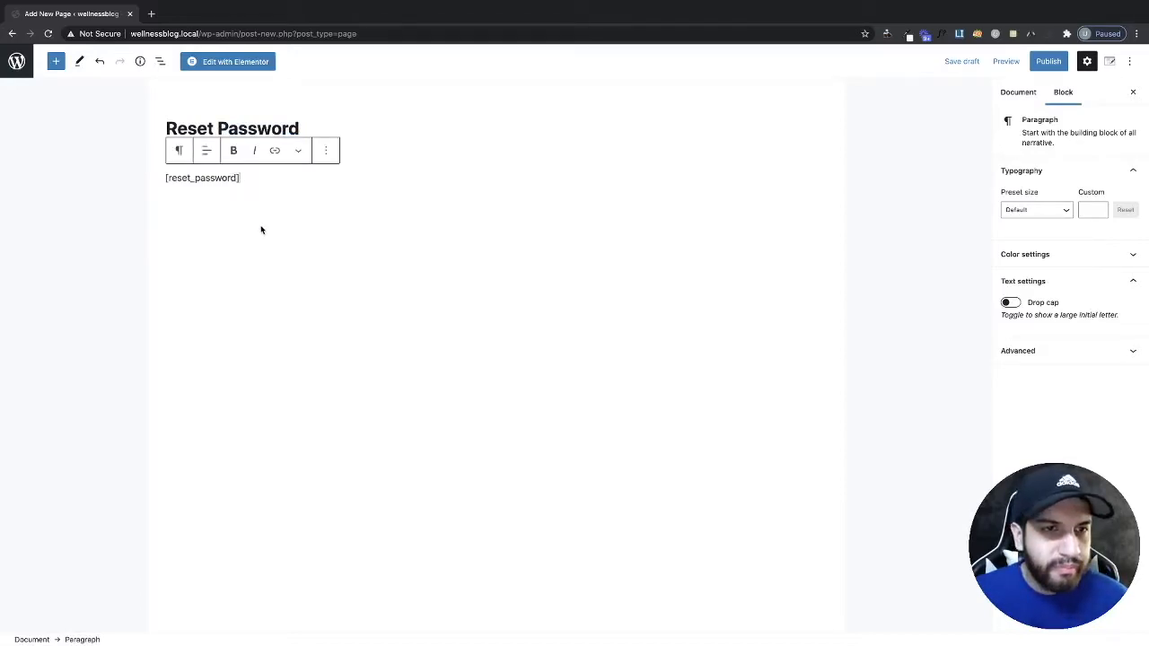
{"action": "left_click", "coordinate": [1018, 92]}
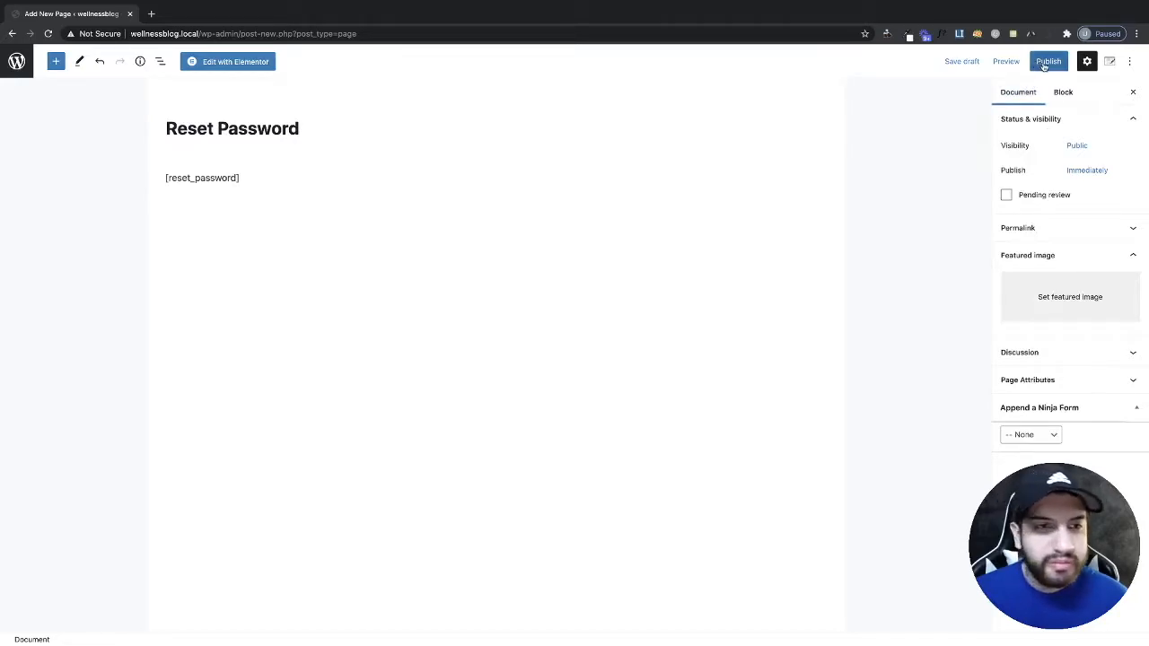
Publish the Reset Password page, confirming in the pre-publish panel, then view All Pages
{"action": "left_click", "coordinate": [1047, 61]}
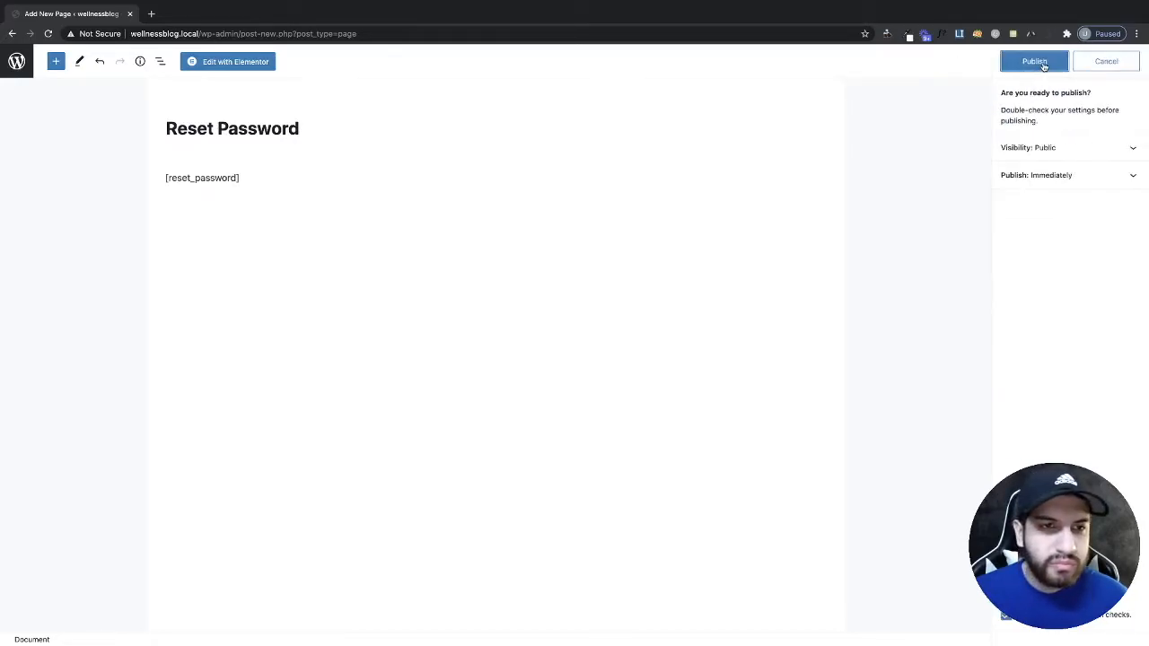
{"action": "left_click", "coordinate": [1034, 61]}
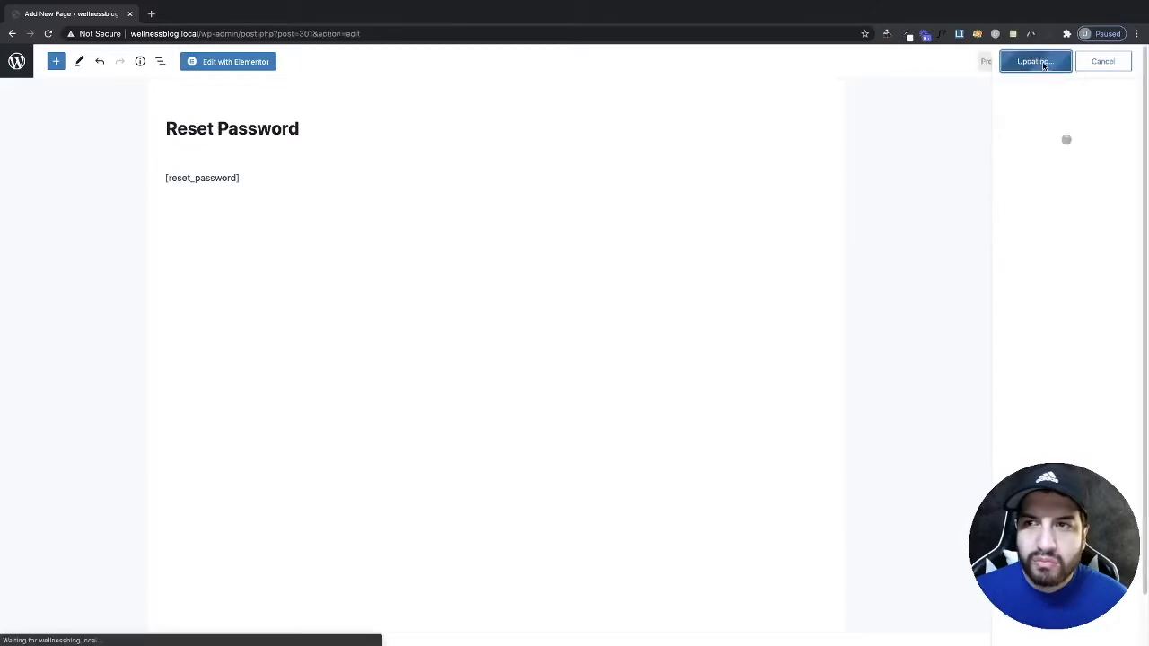
{"action": "left_click", "coordinate": [1034, 61]}
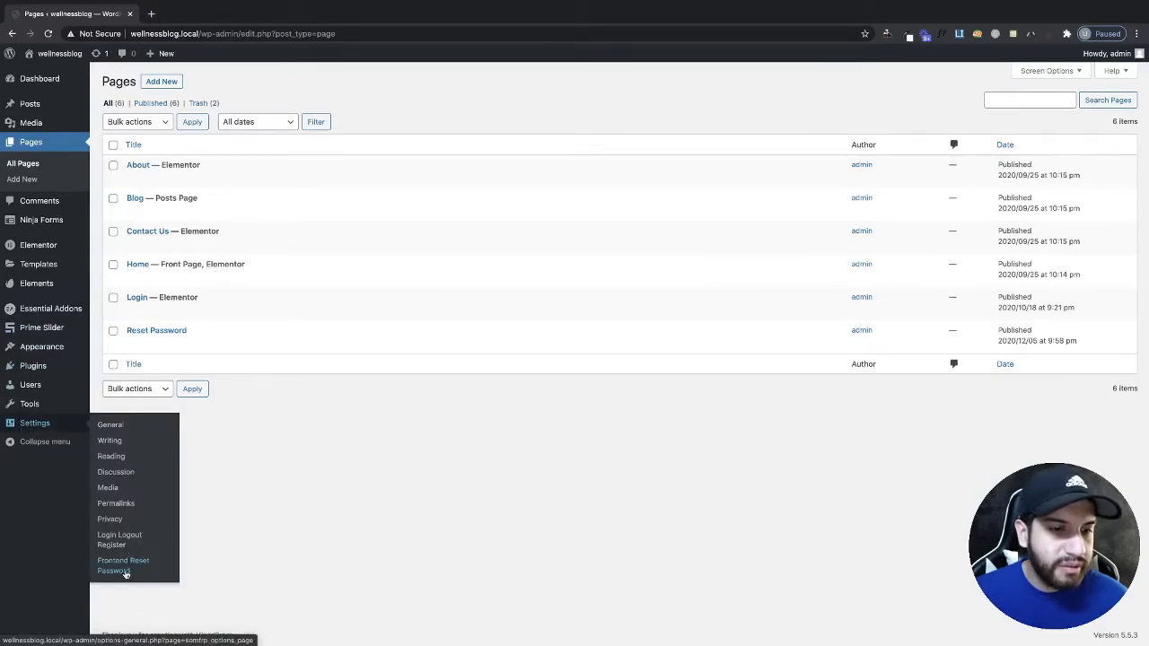
In Frontend Reset Password settings, choose Reset Password as the reset page and save
{"action": "left_click", "coordinate": [123, 566]}
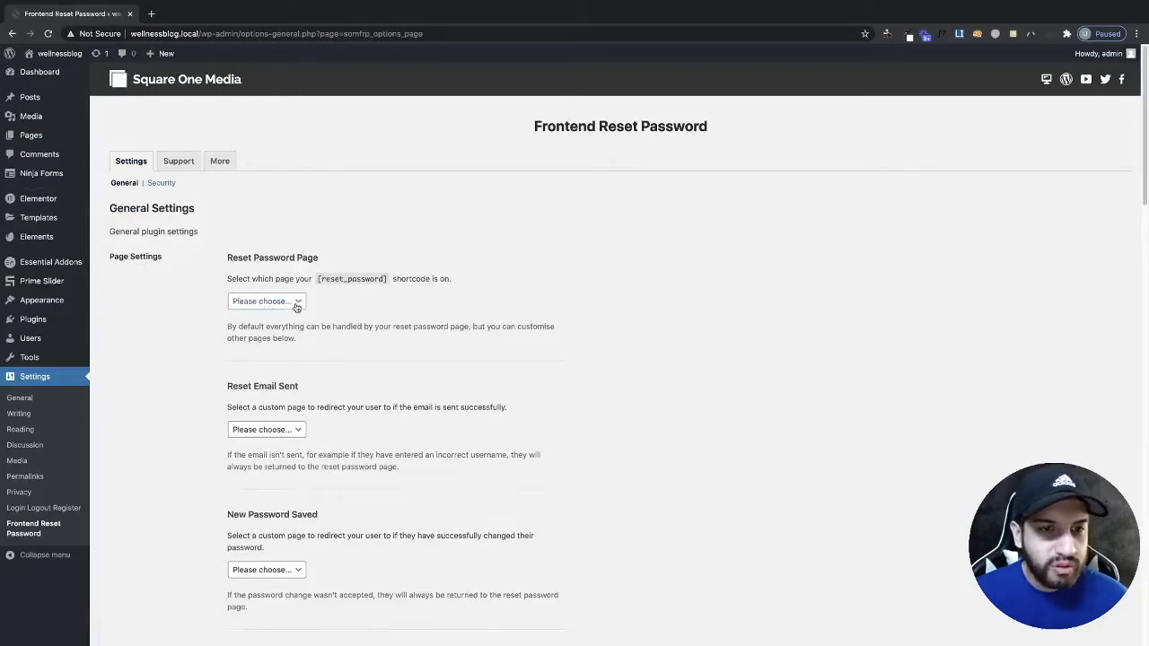
{"action": "left_click", "coordinate": [266, 301]}
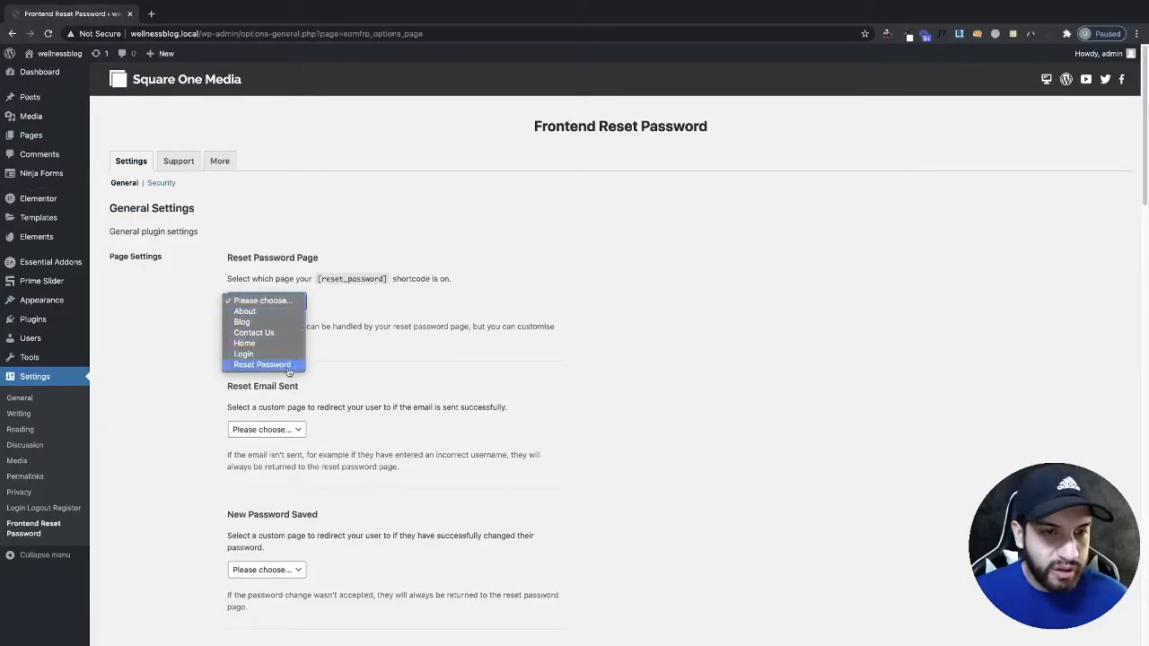
{"action": "left_click", "coordinate": [262, 365]}
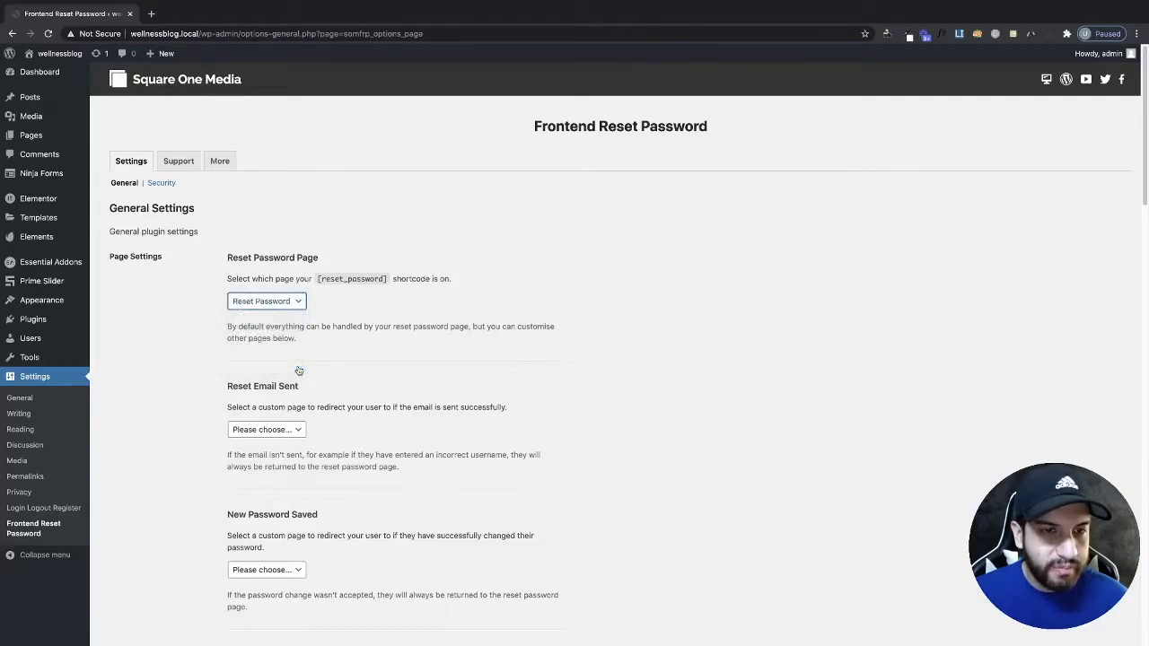
{"action": "scroll", "scroll_direction": "down", "scroll_amount": 3}
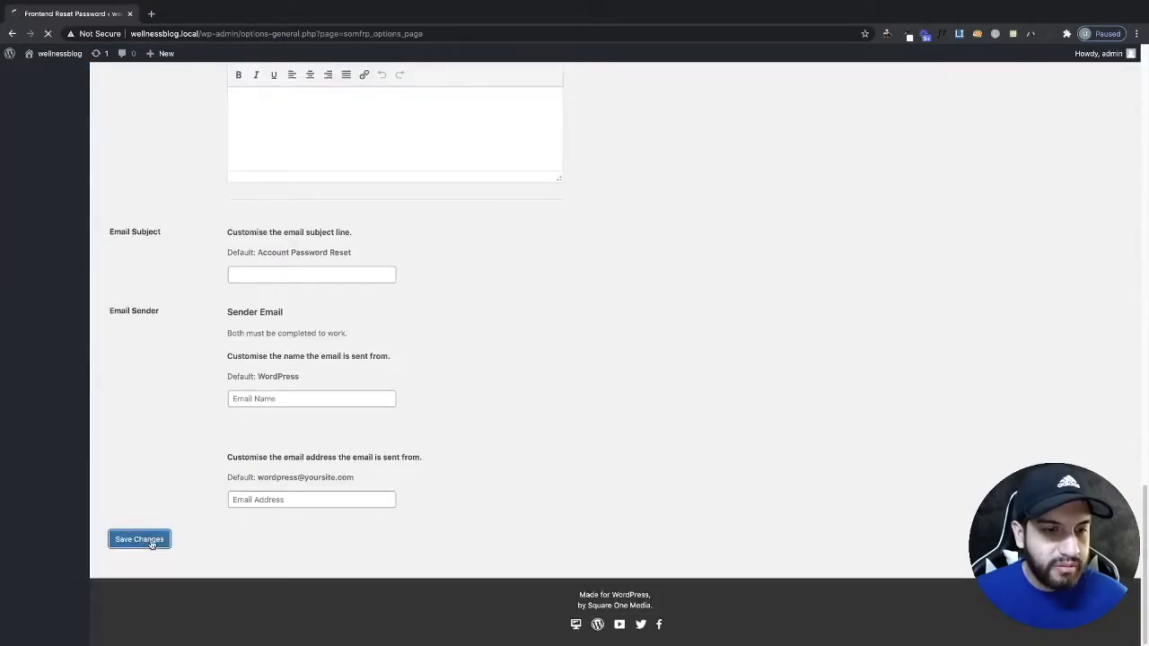
{"action": "left_click", "coordinate": [139, 540]}
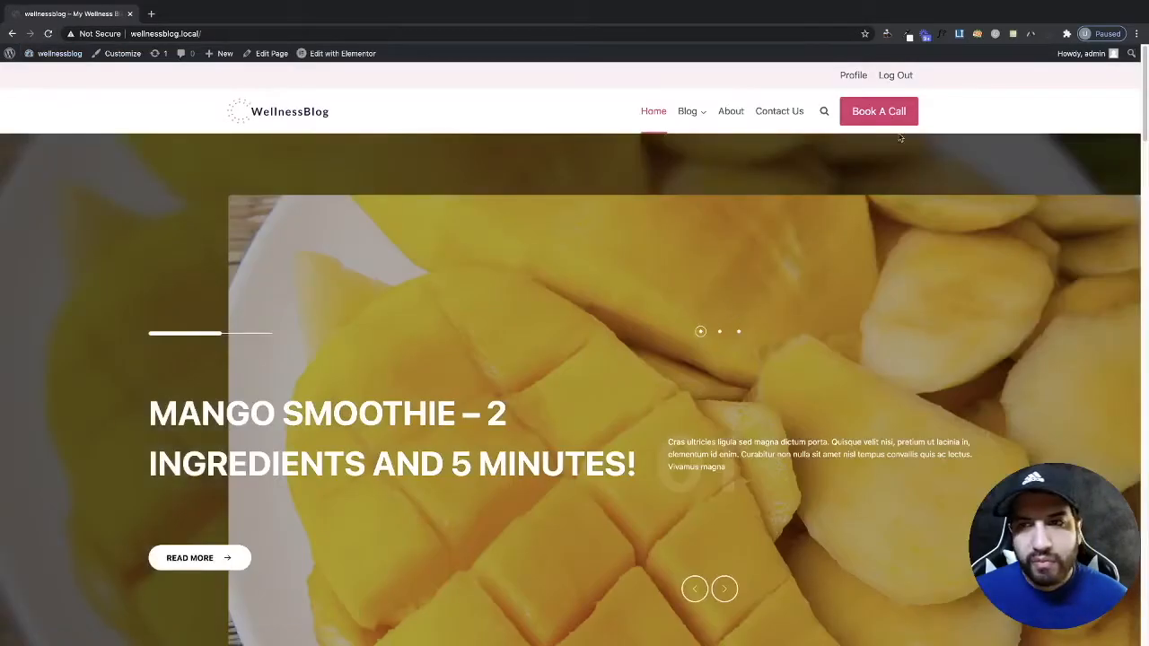
Log out, then follow Log In and 'Forgot password?' to the email or username field
{"action": "left_click", "coordinate": [896, 74]}
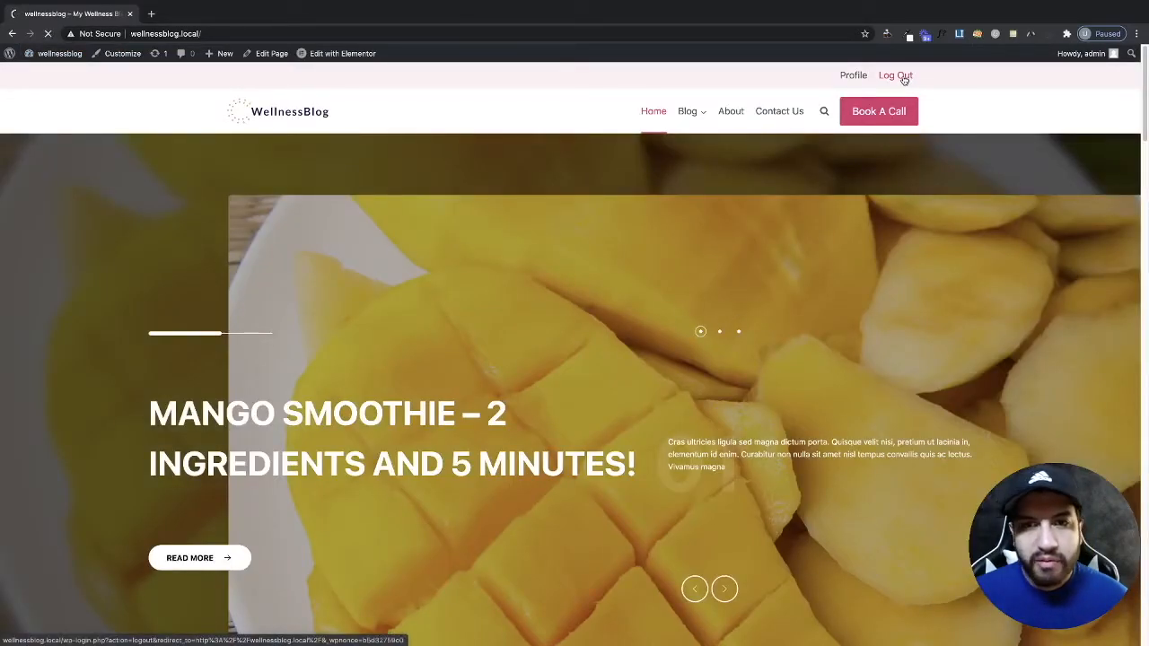
{"action": "left_click", "coordinate": [894, 75]}
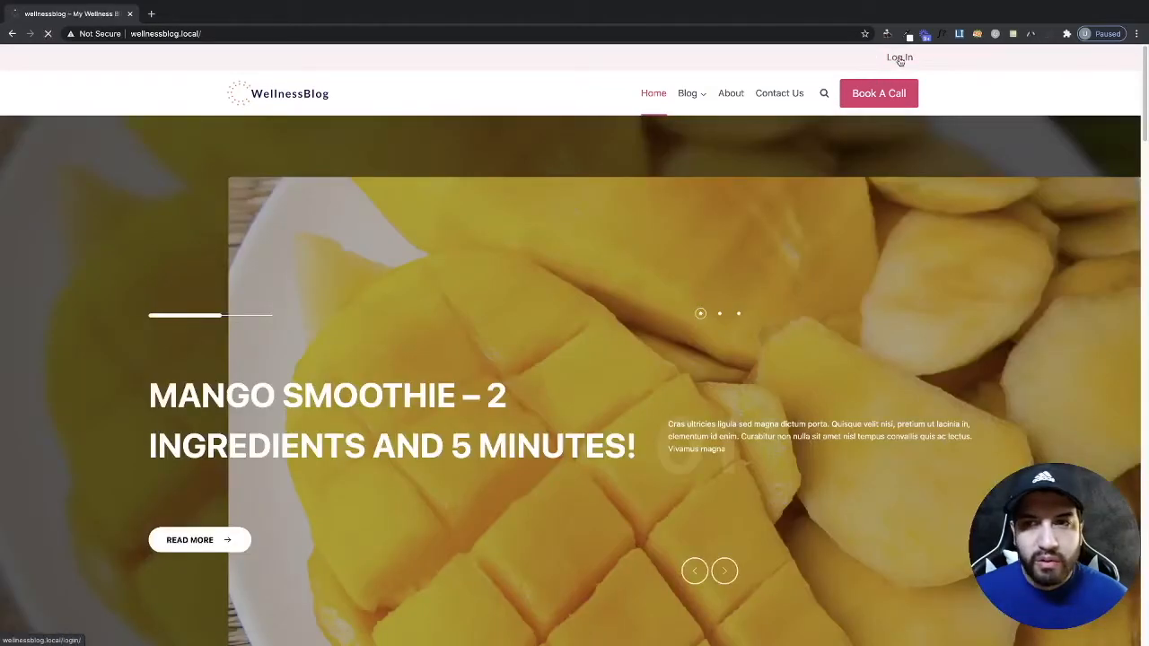
{"action": "left_click", "coordinate": [898, 57]}
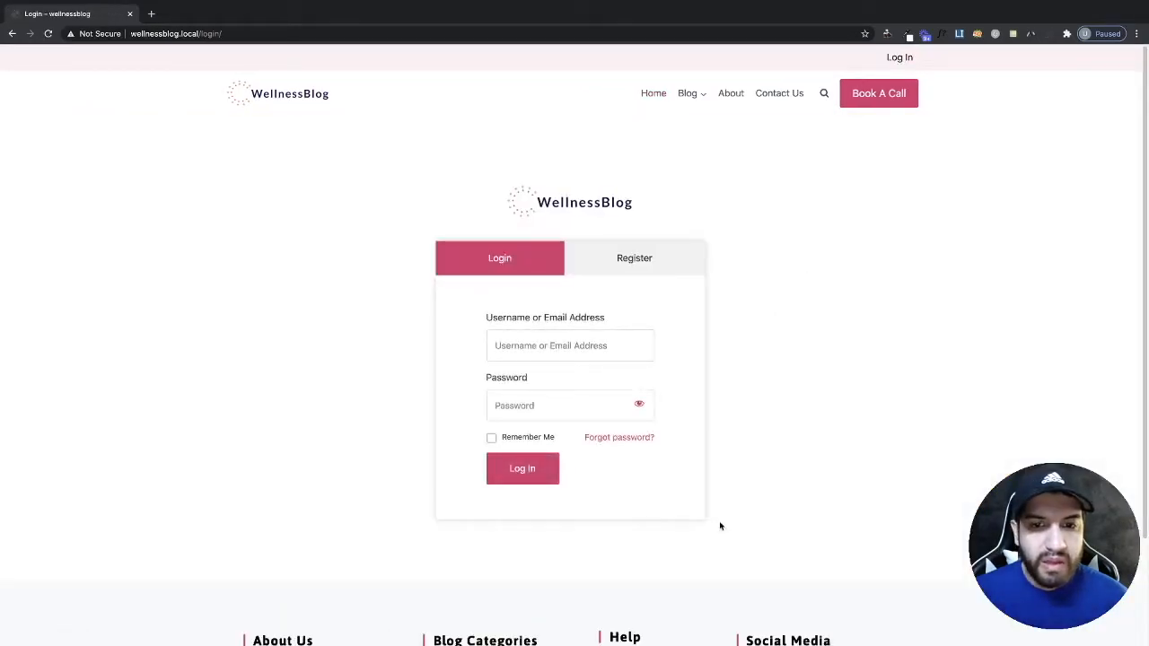
{"action": "left_click", "coordinate": [618, 437]}
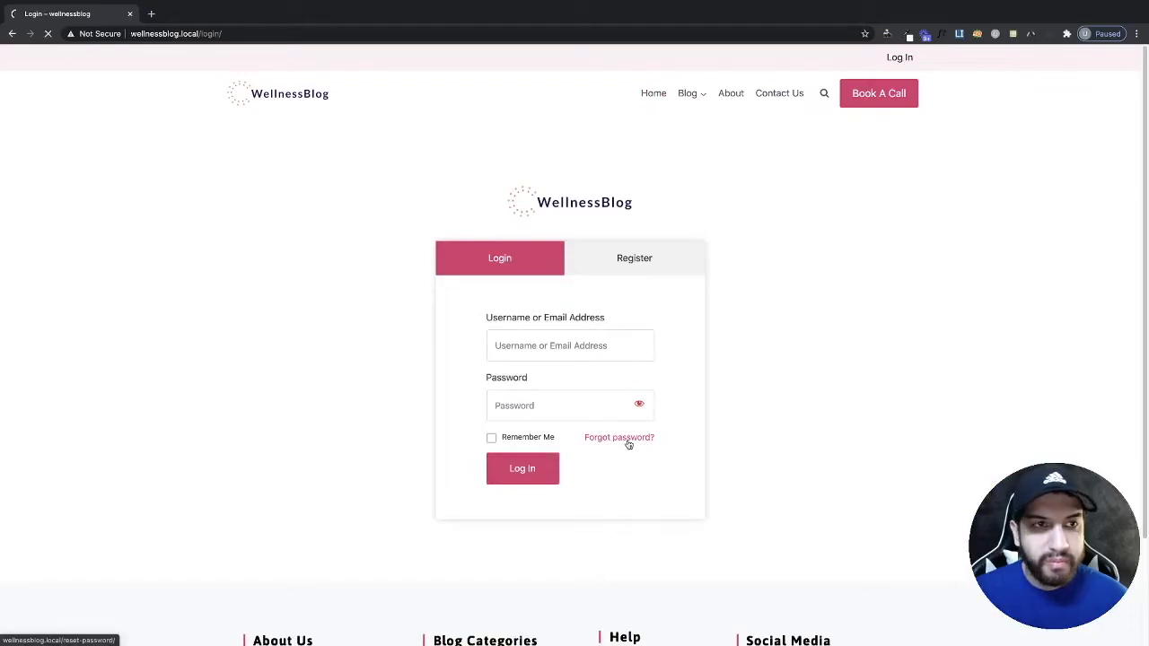
{"action": "left_click", "coordinate": [620, 437]}
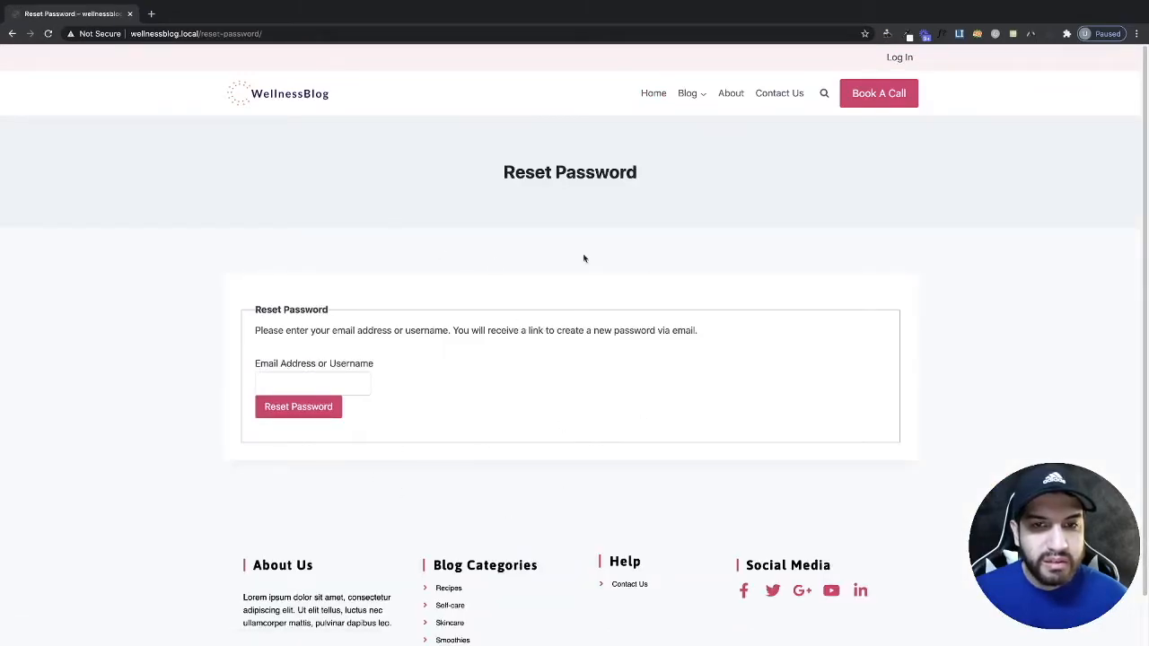
{"action": "left_click", "coordinate": [312, 384]}
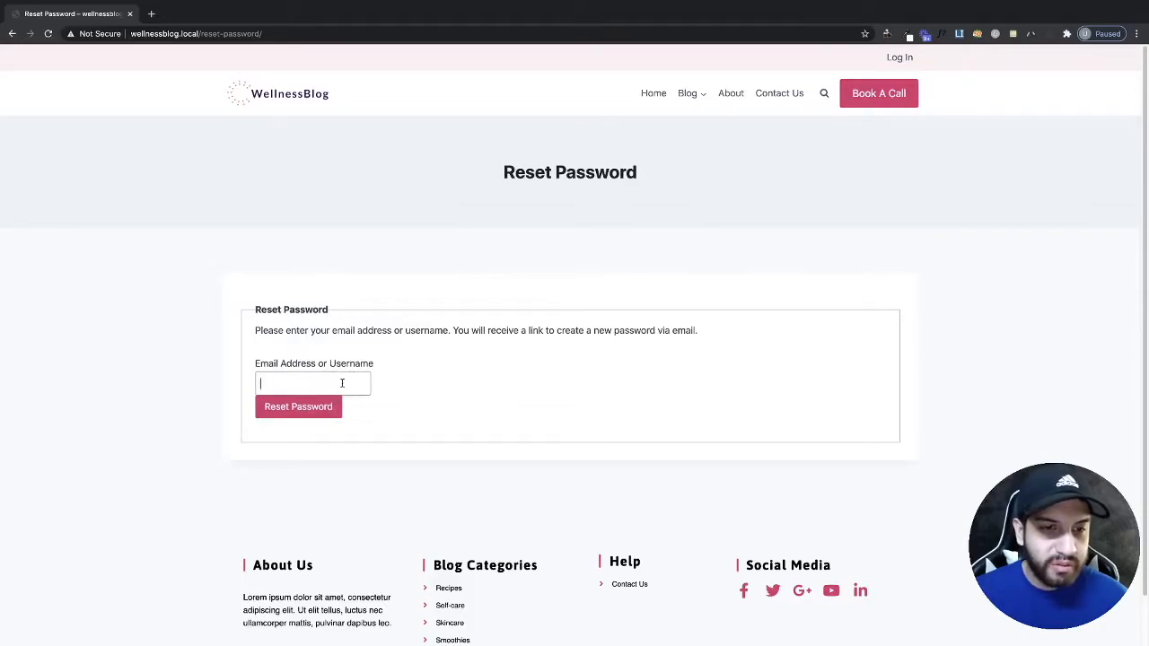
{"action": "mouse_move", "coordinate": [422, 378]}
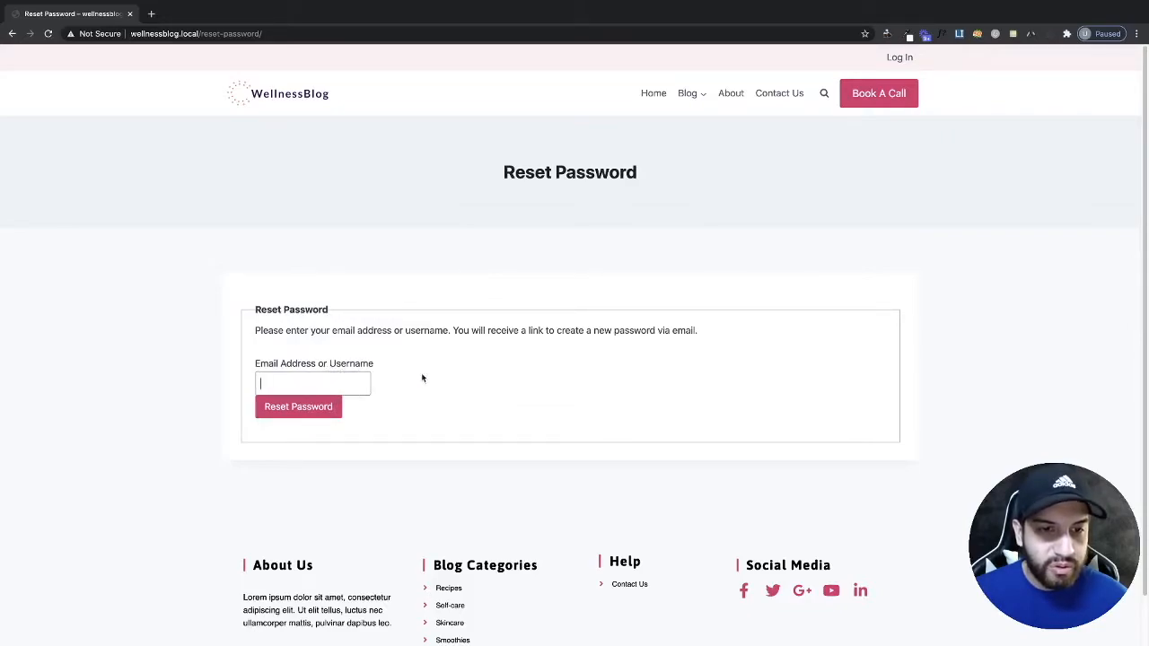
{"action": "mouse_move", "coordinate": [718, 462]}
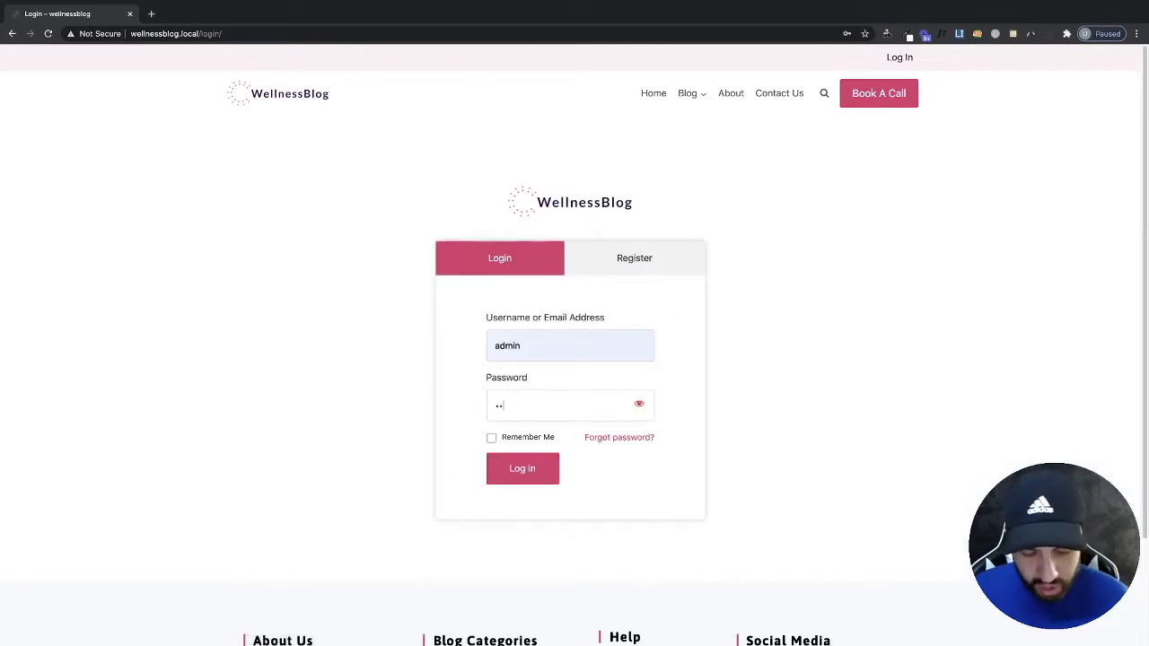
Log in as admin and open the Reset Password page with Elementor
{"action": "left_click", "coordinate": [522, 468]}
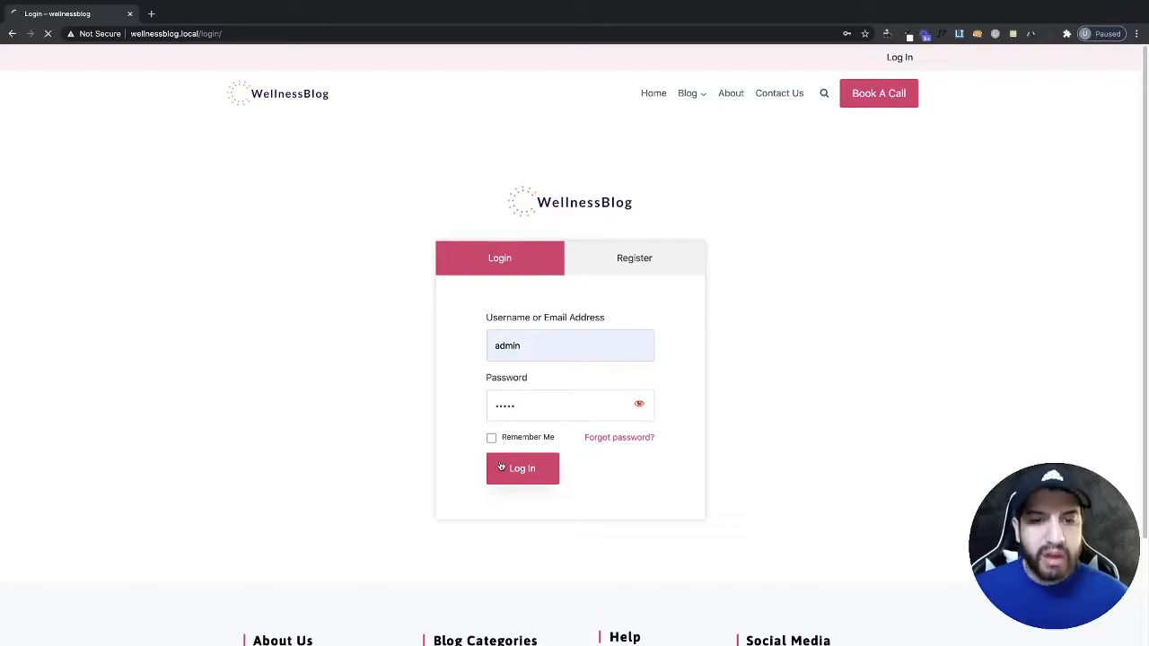
{"action": "left_click", "coordinate": [522, 468]}
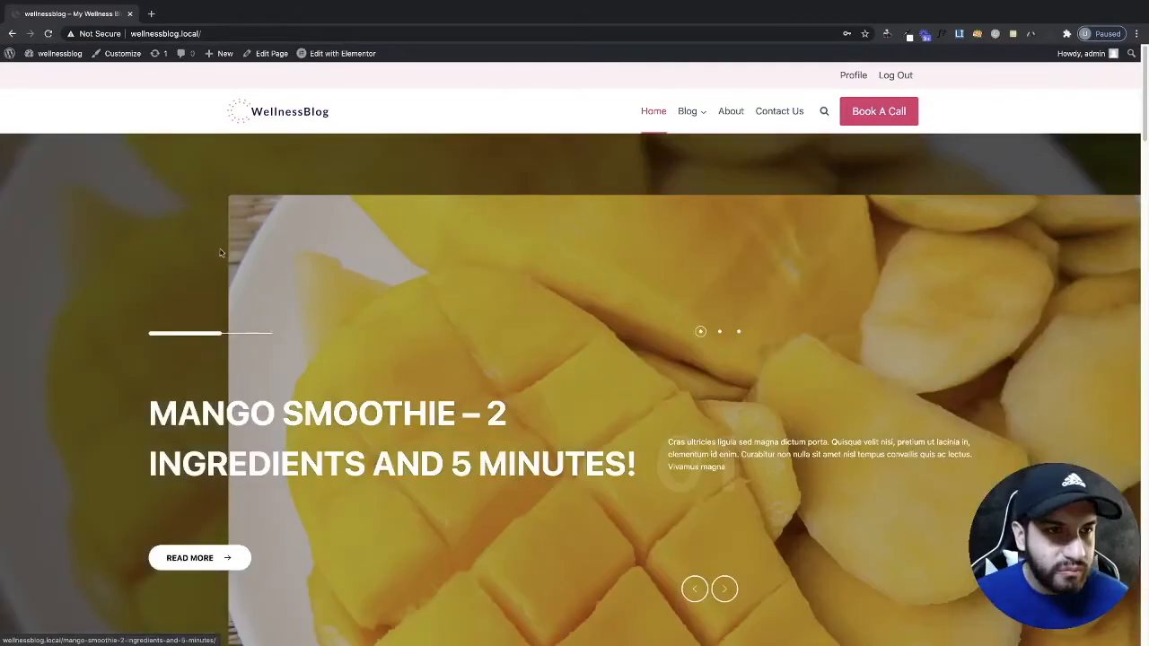
{"action": "left_click", "coordinate": [59, 53]}
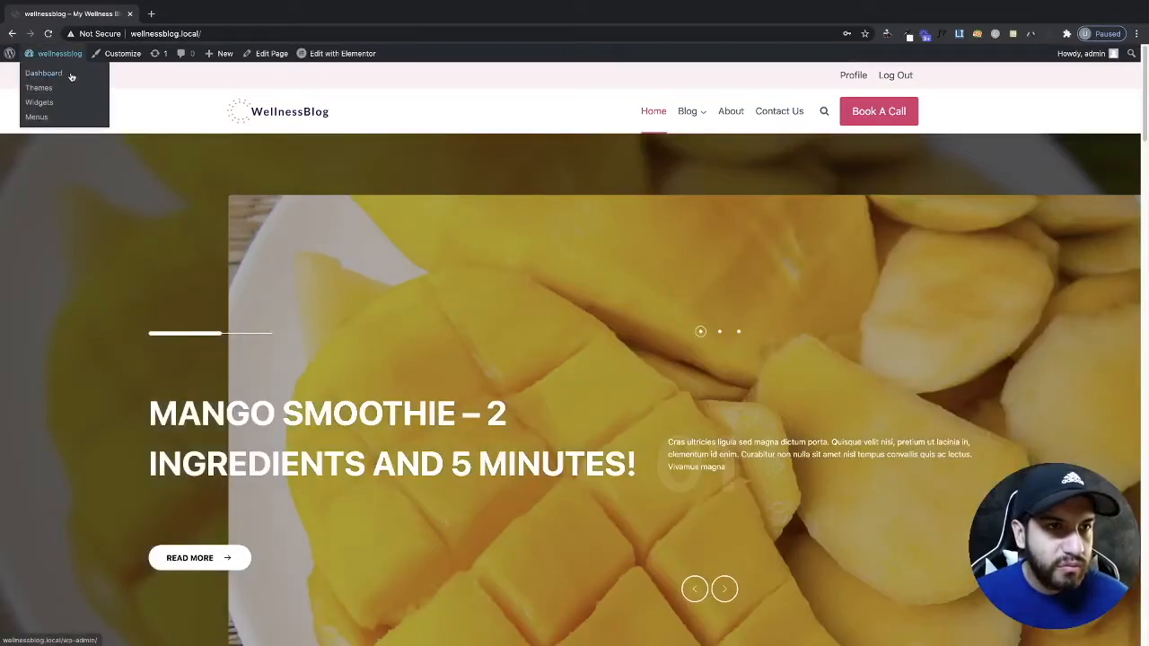
{"action": "left_click", "coordinate": [43, 73]}
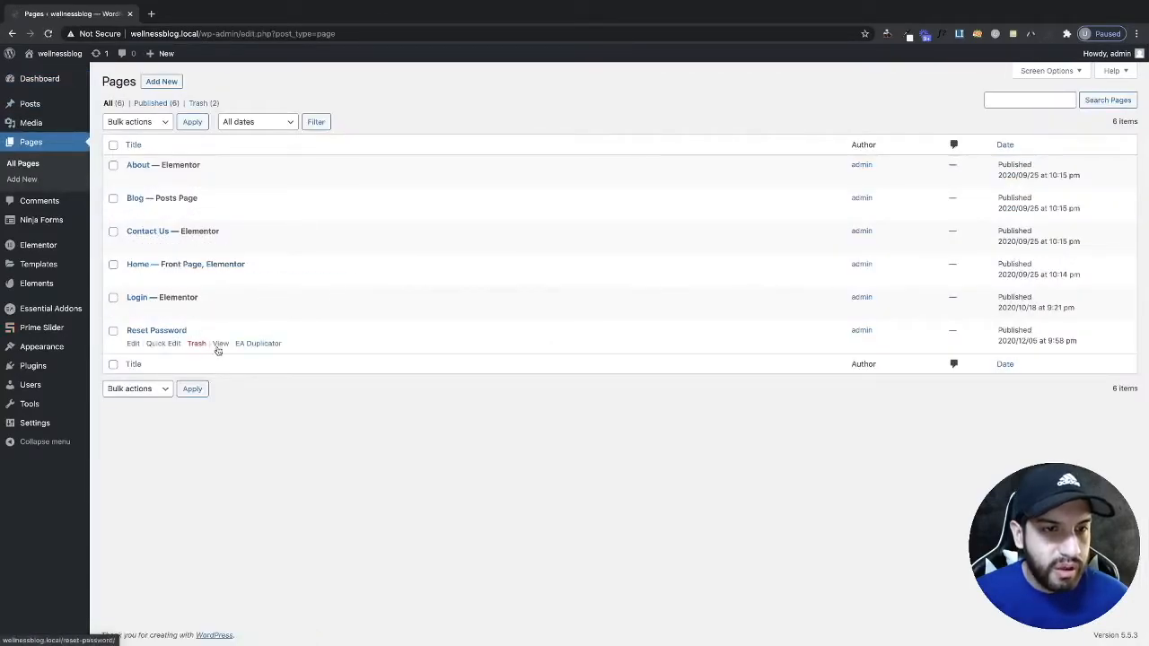
{"action": "left_click", "coordinate": [133, 343]}
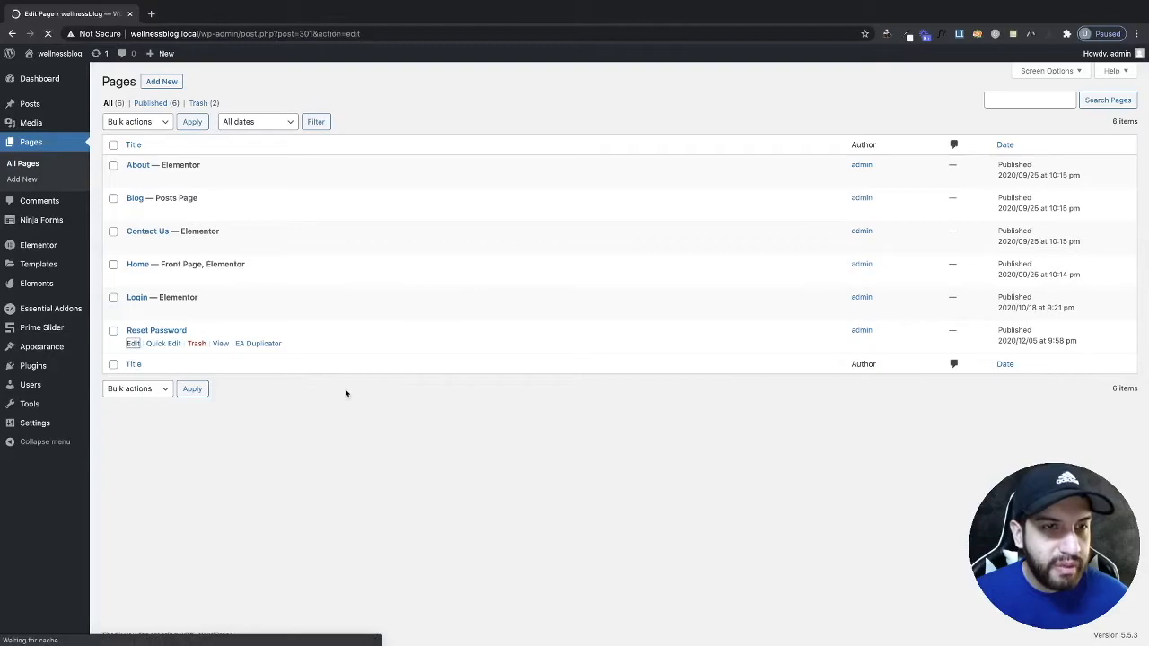
{"action": "left_click", "coordinate": [133, 344]}
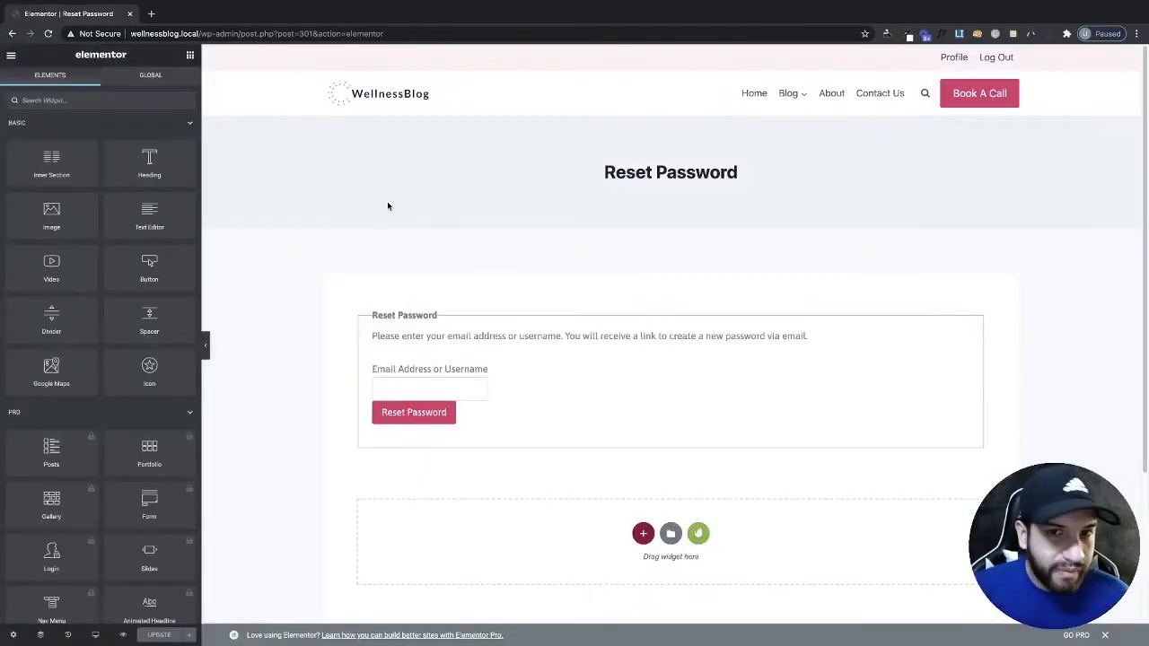
{"action": "mouse_move", "coordinate": [586, 205]}
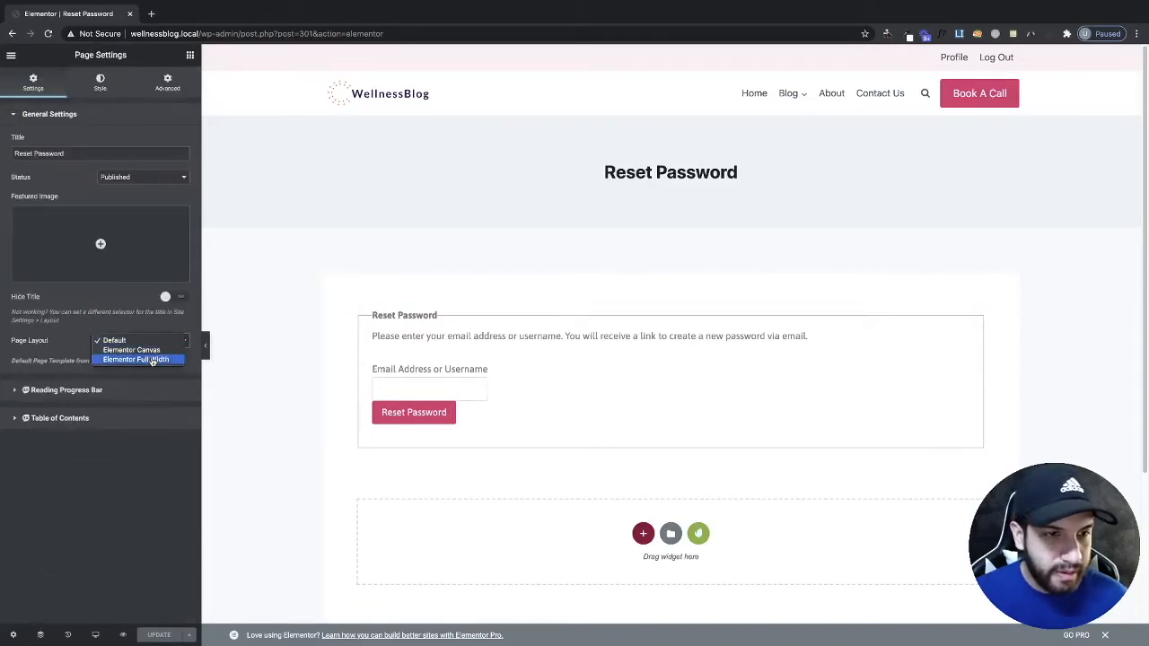
Set the page layout to Elementor Full Width
{"action": "left_click", "coordinate": [136, 359]}
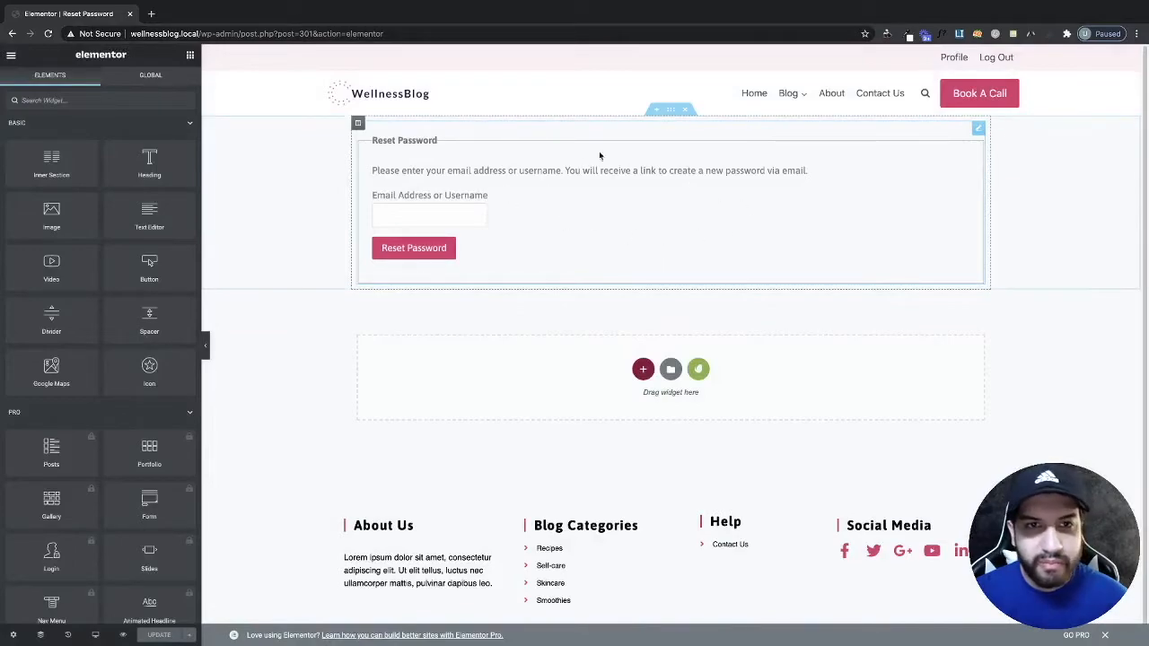
Add a taller section with a heading above the form, with a pink classic background
{"action": "left_click", "coordinate": [643, 369]}
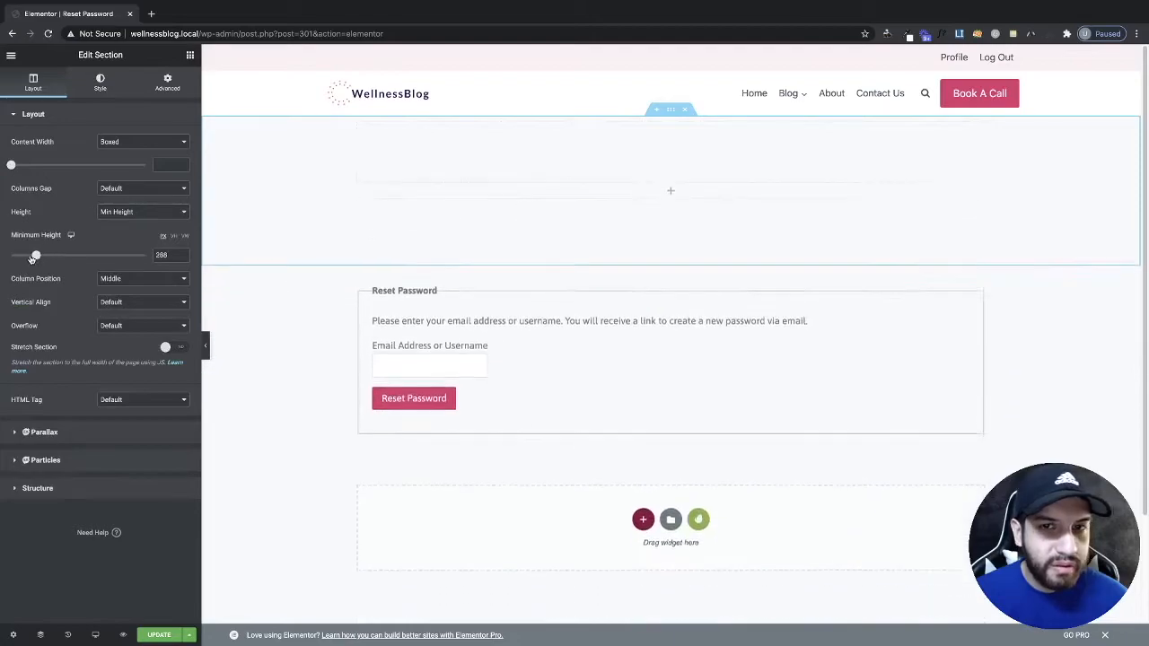
{"action": "left_click_drag", "start_coordinate": [36, 256], "coordinate": [36, 255]}
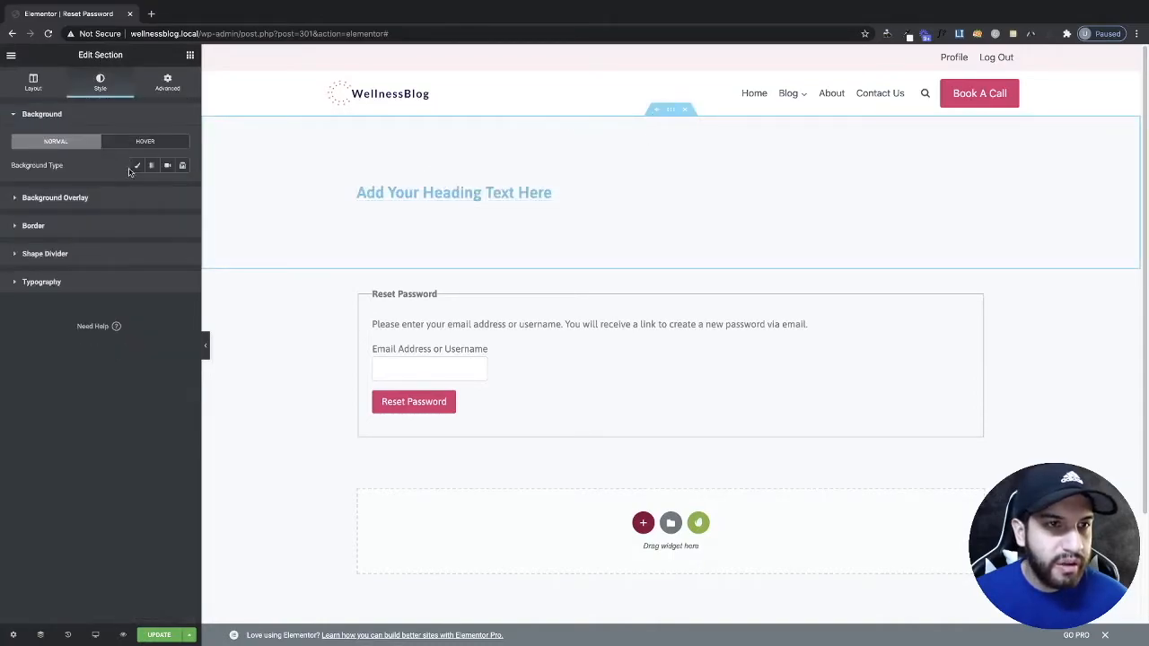
{"action": "left_click", "coordinate": [136, 165]}
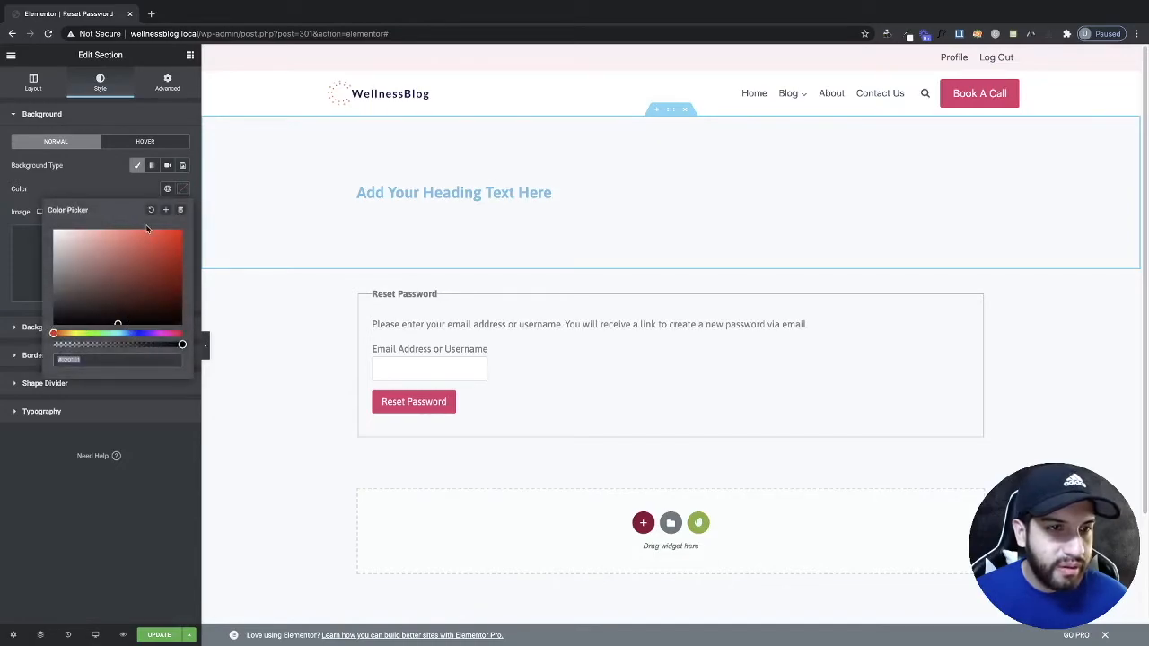
{"action": "left_click", "coordinate": [100, 263]}
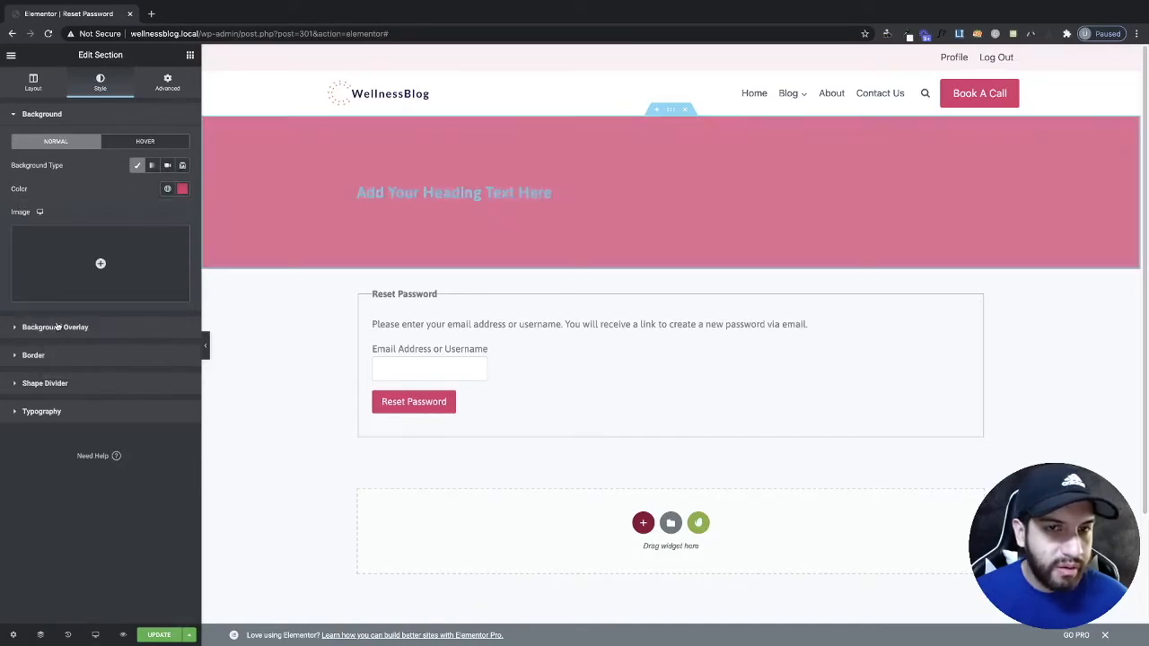
{"action": "left_click", "coordinate": [453, 192]}
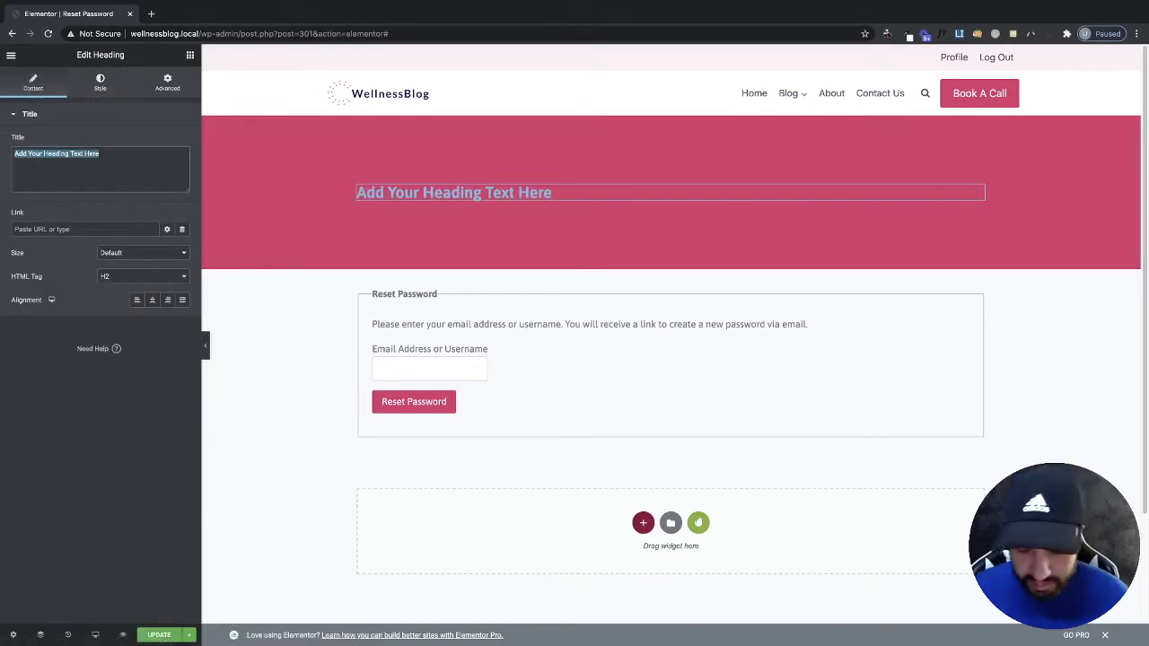
Retitle the heading 'Reset Password', centre it in white, and set form section min height 490
{"action": "type", "text": "Reset Pa"}
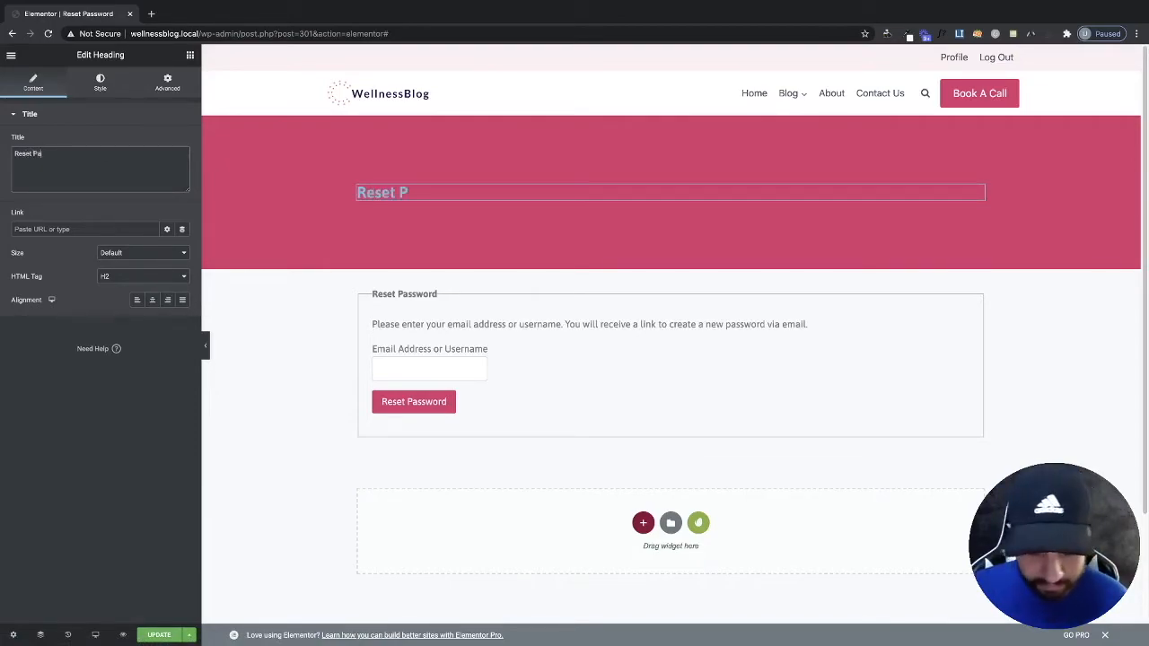
{"action": "type", "text": "ssword"}
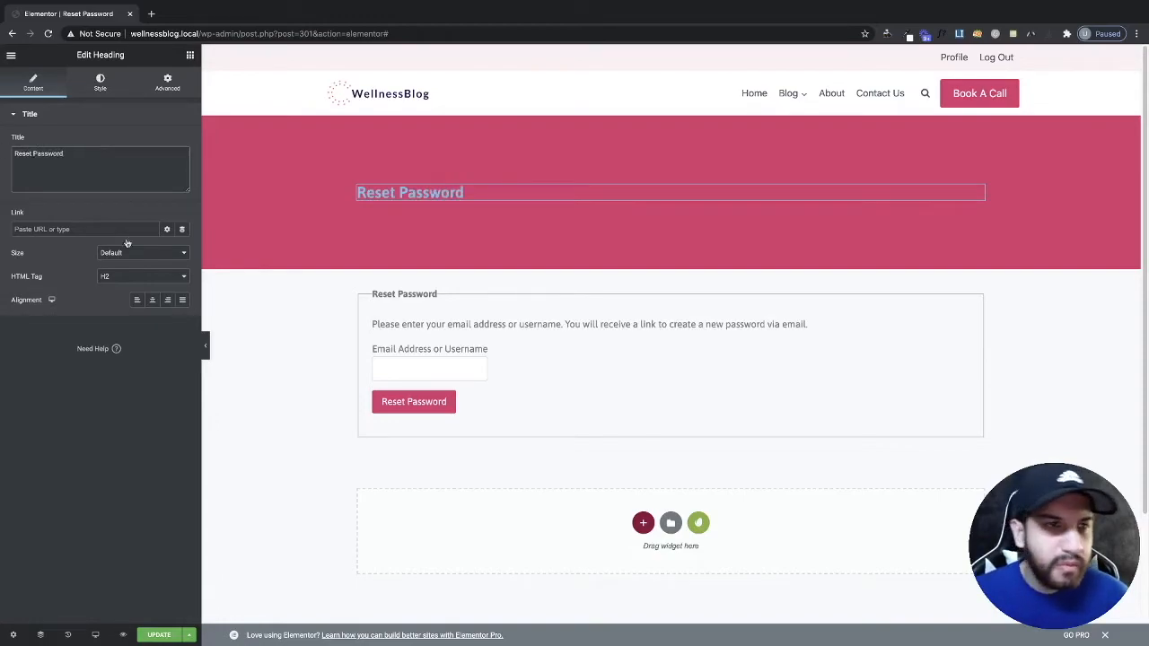
{"action": "left_click", "coordinate": [100, 81]}
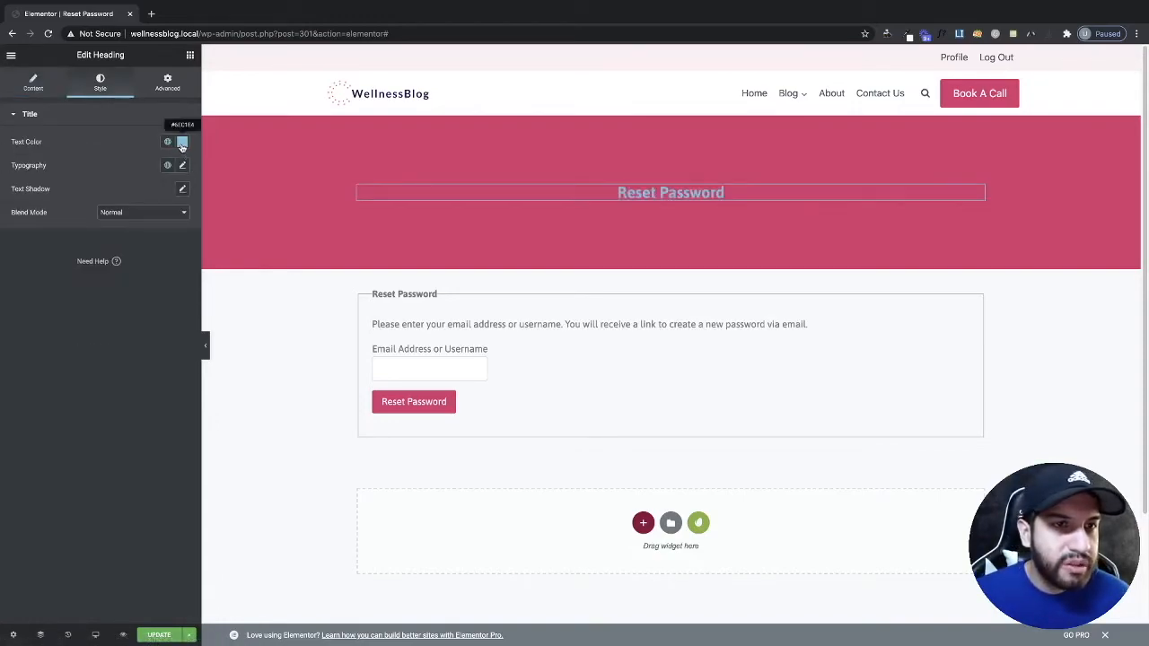
{"action": "left_click", "coordinate": [182, 142]}
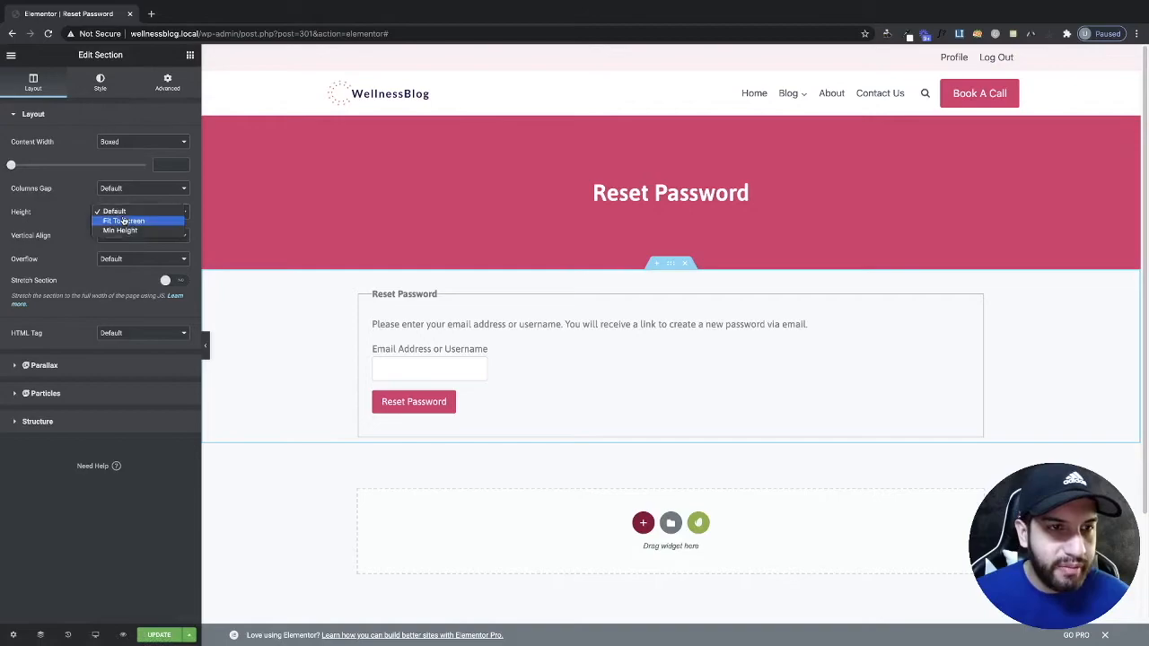
{"action": "left_click", "coordinate": [120, 229]}
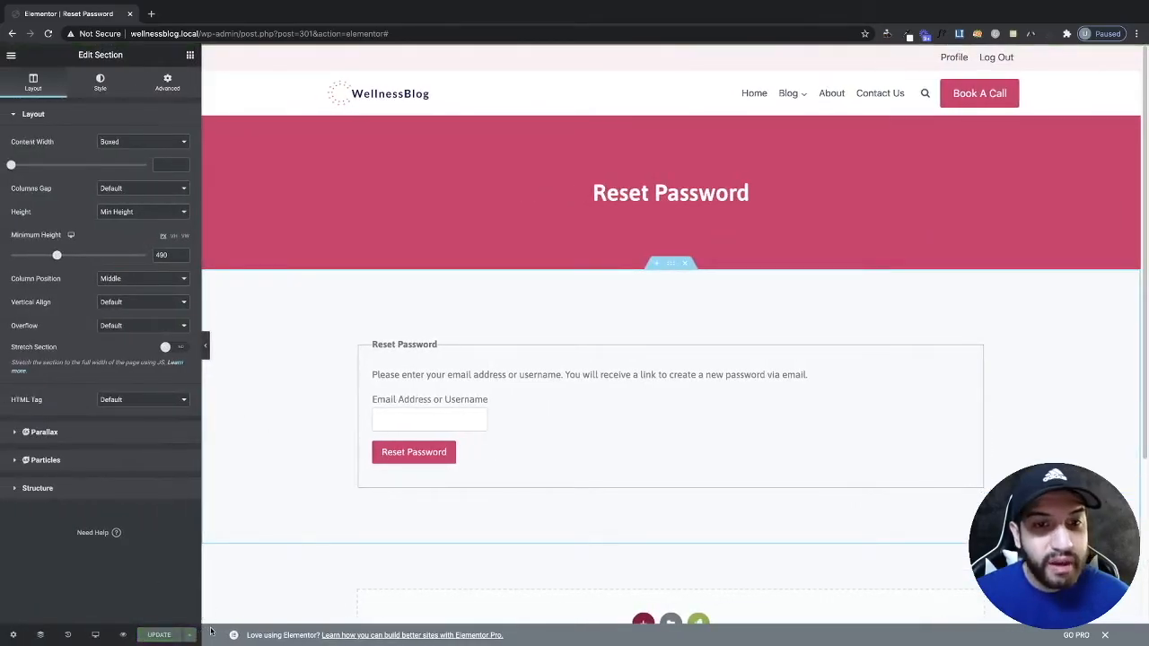
{"action": "mouse_move", "coordinate": [184, 547]}
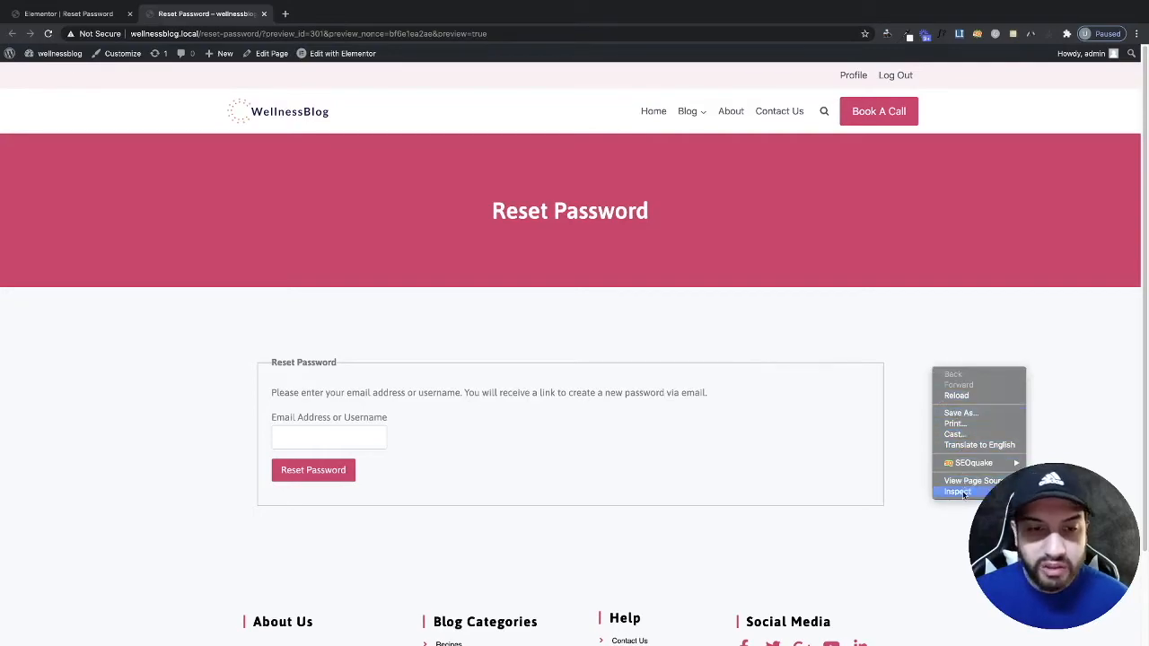
Inspect the previewed Reset Password page in a narrow mobile-sized responsive view
{"action": "left_click", "coordinate": [958, 492]}
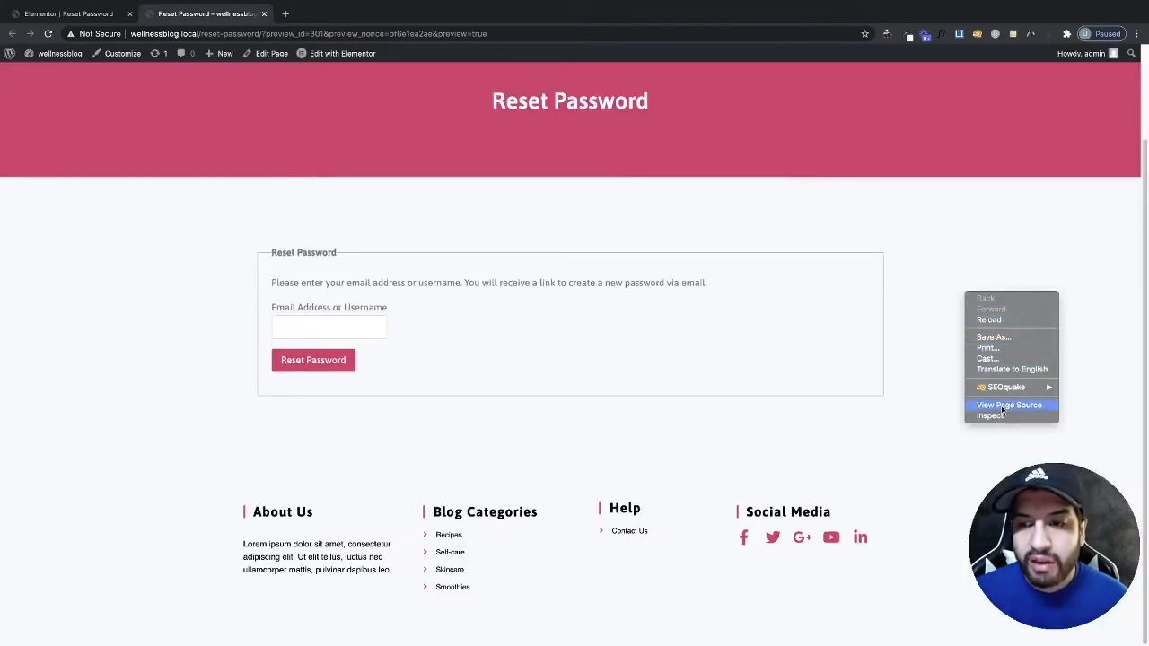
{"action": "left_click", "coordinate": [990, 415]}
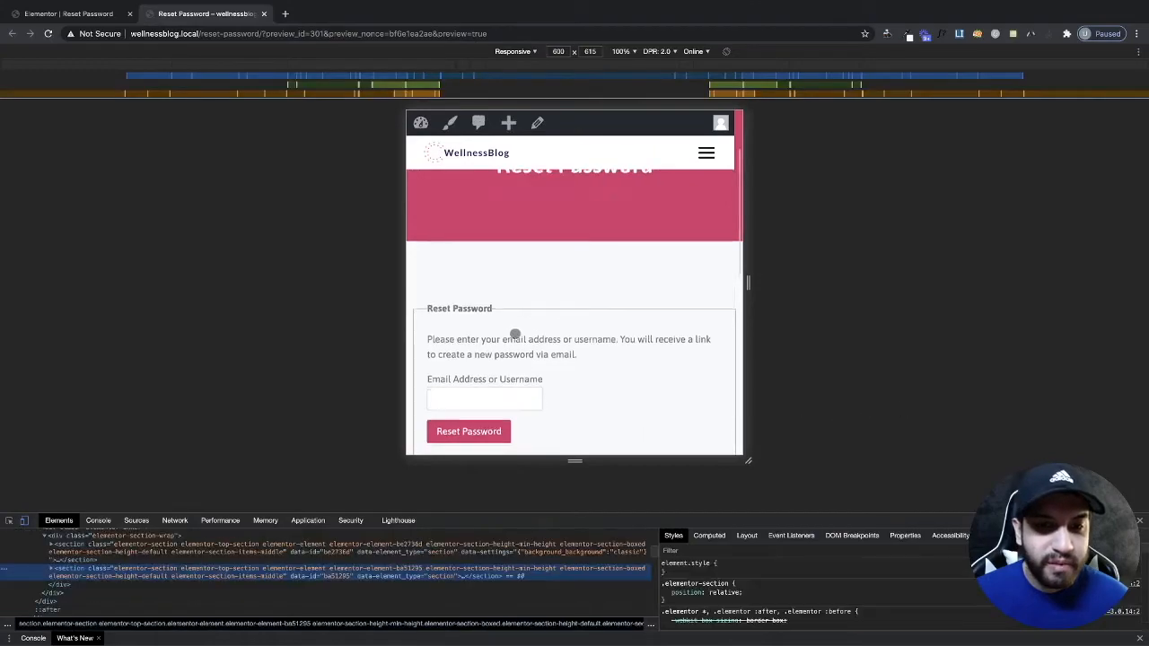